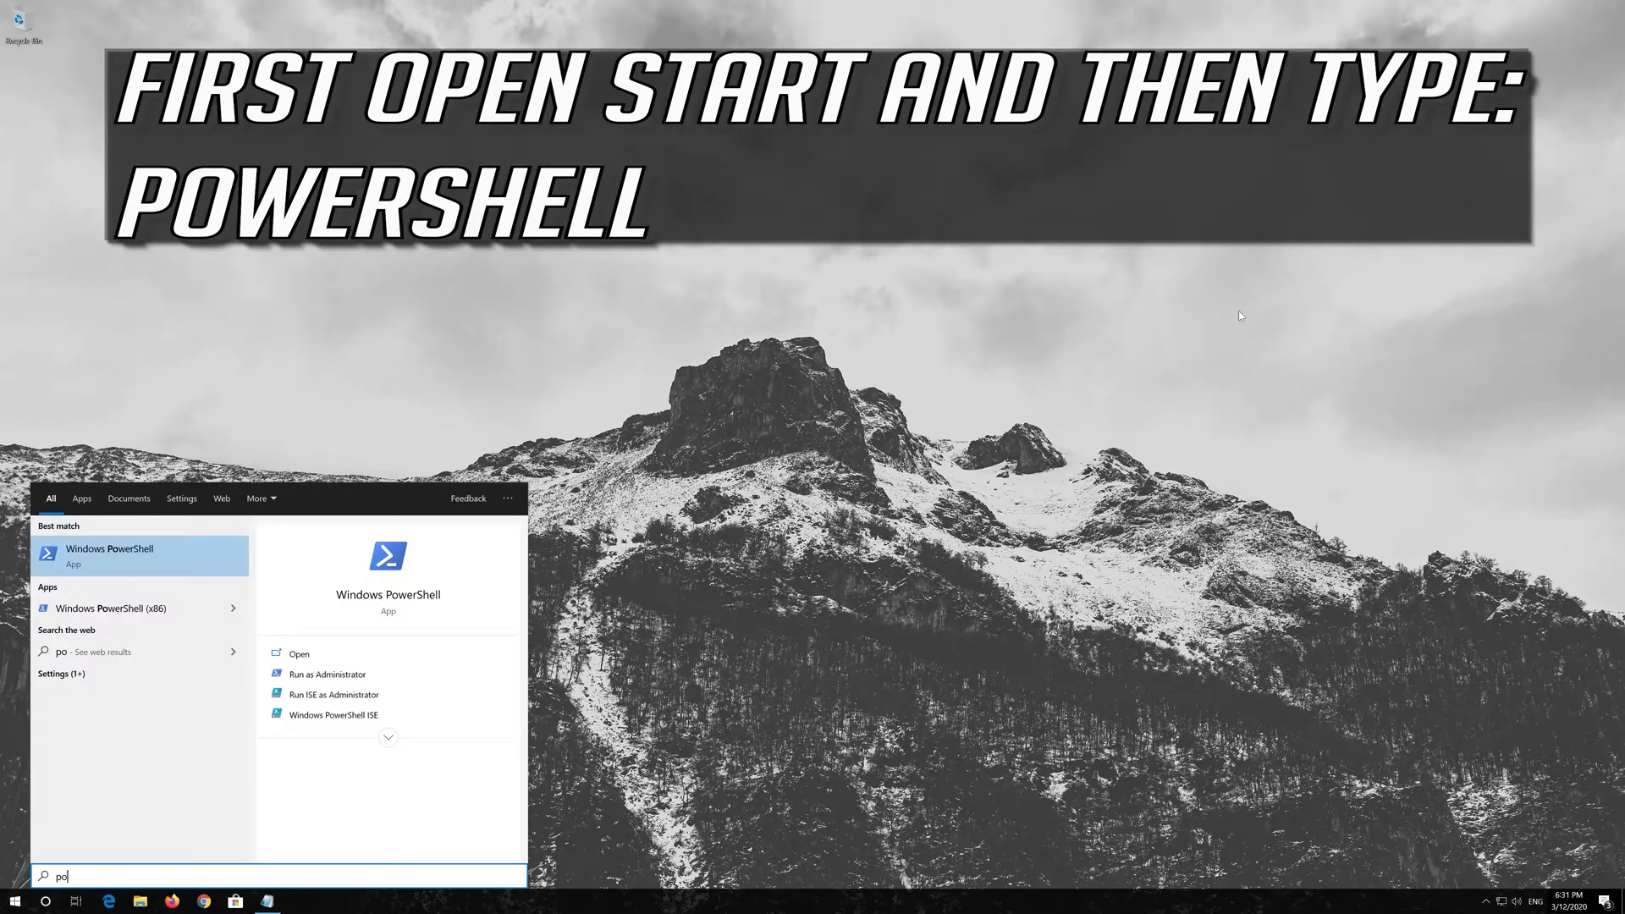
Search Start for powershell and run Windows PowerShell as administrator, approving the UAC prompt.
{"action": "type", "text": "wershell"}
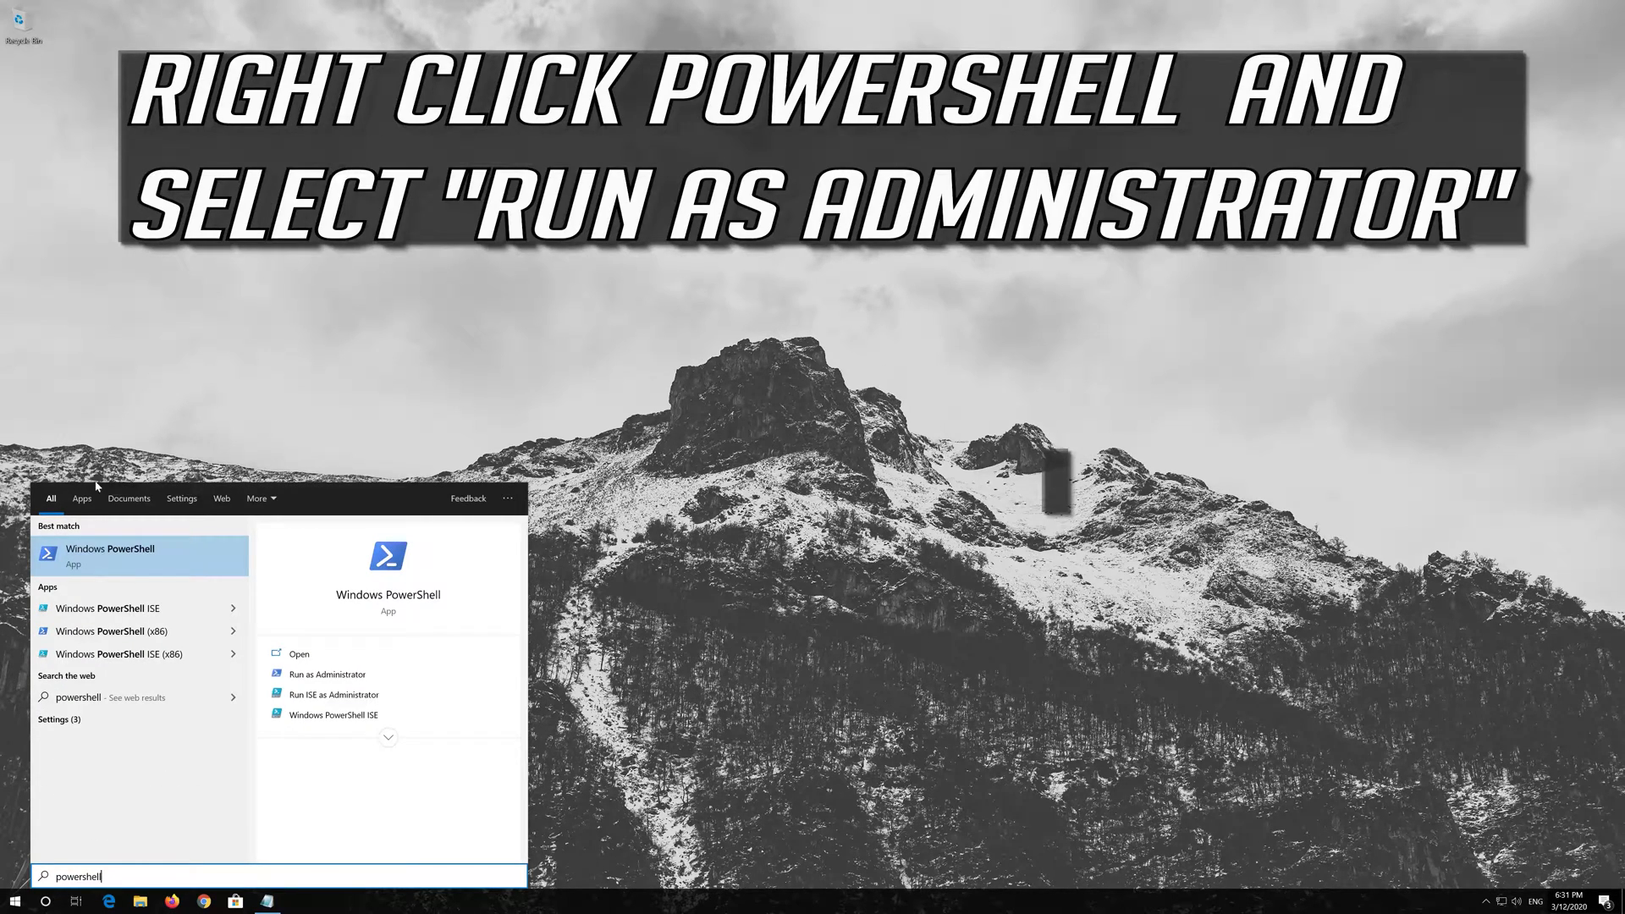
{"action": "right_click", "coordinate": [110, 555]}
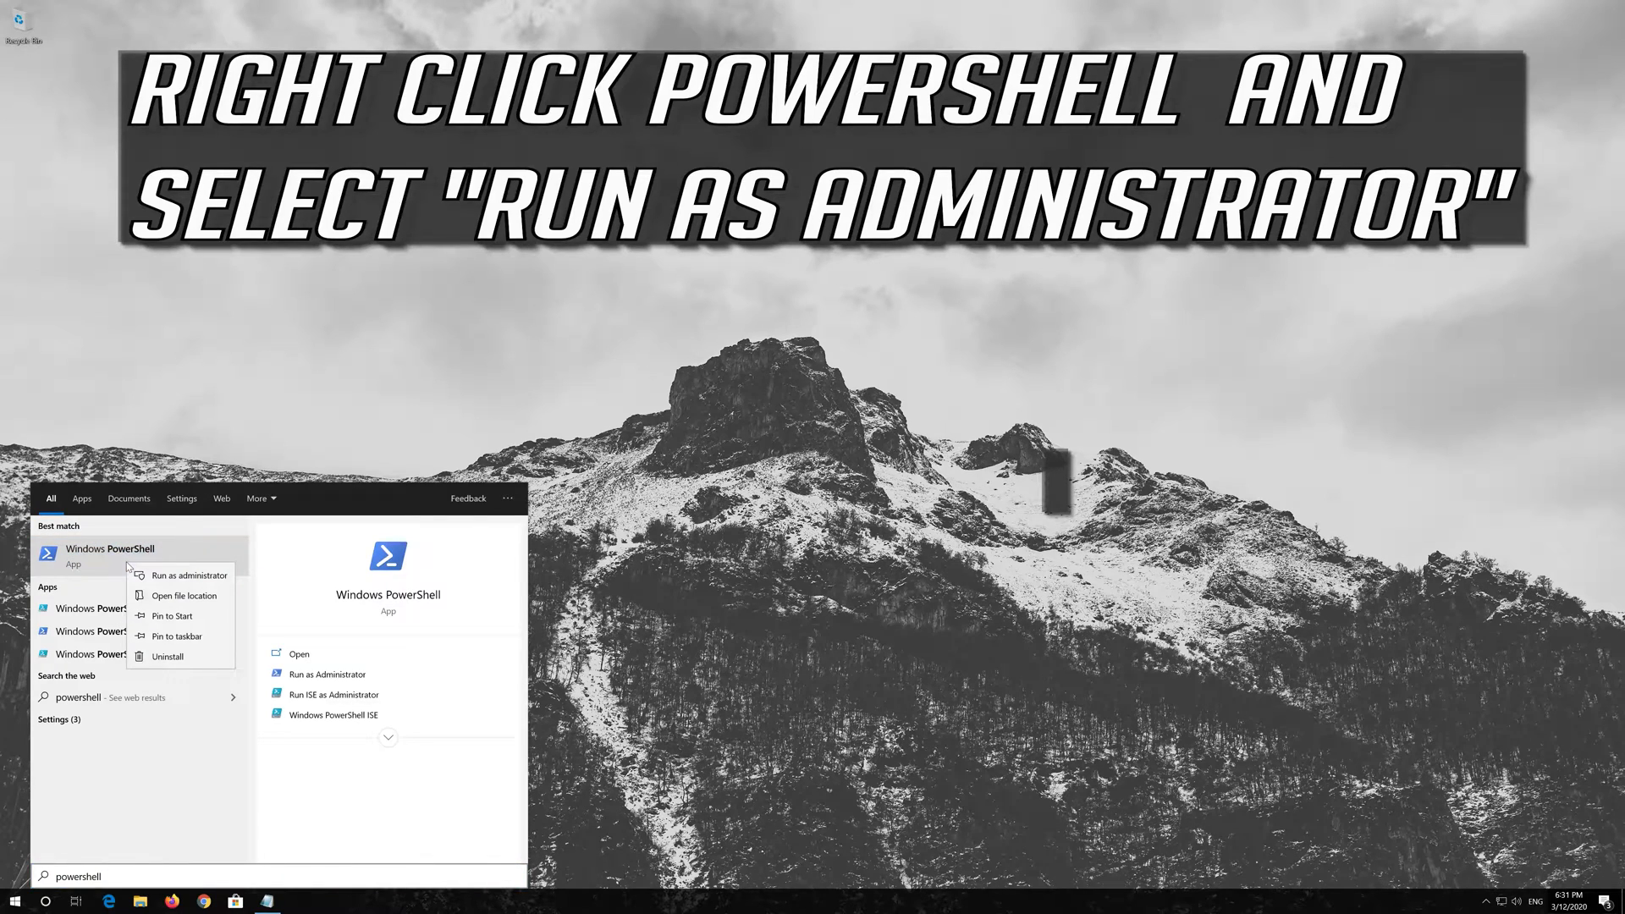
{"action": "mouse_move", "coordinate": [189, 576]}
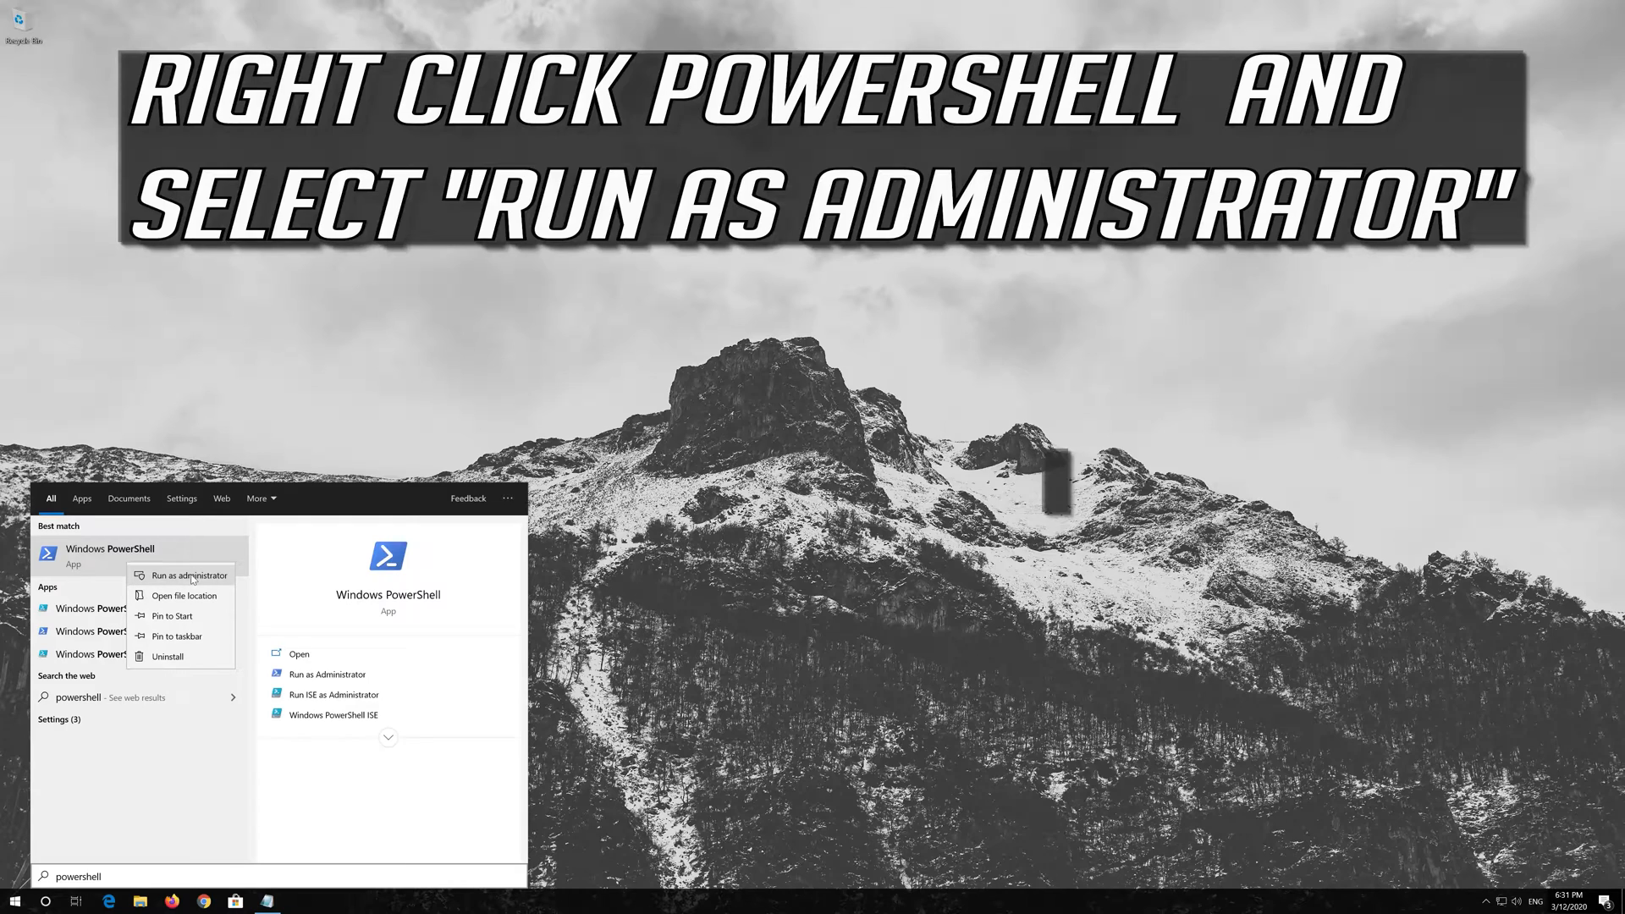
{"action": "left_click", "coordinate": [192, 576]}
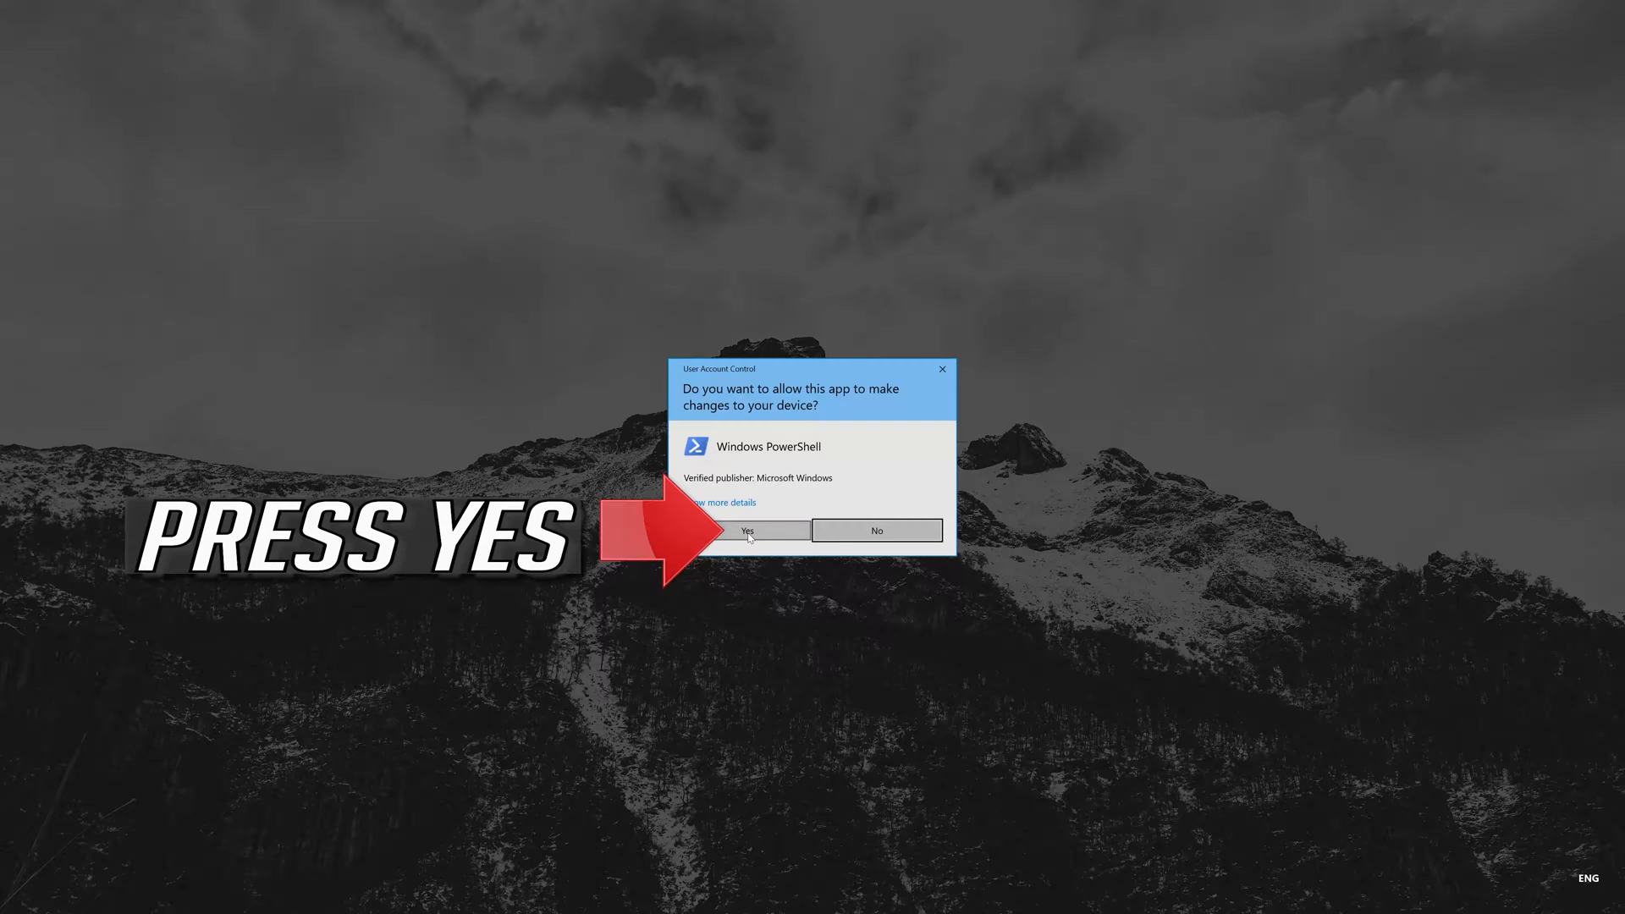
{"action": "left_click", "coordinate": [747, 530]}
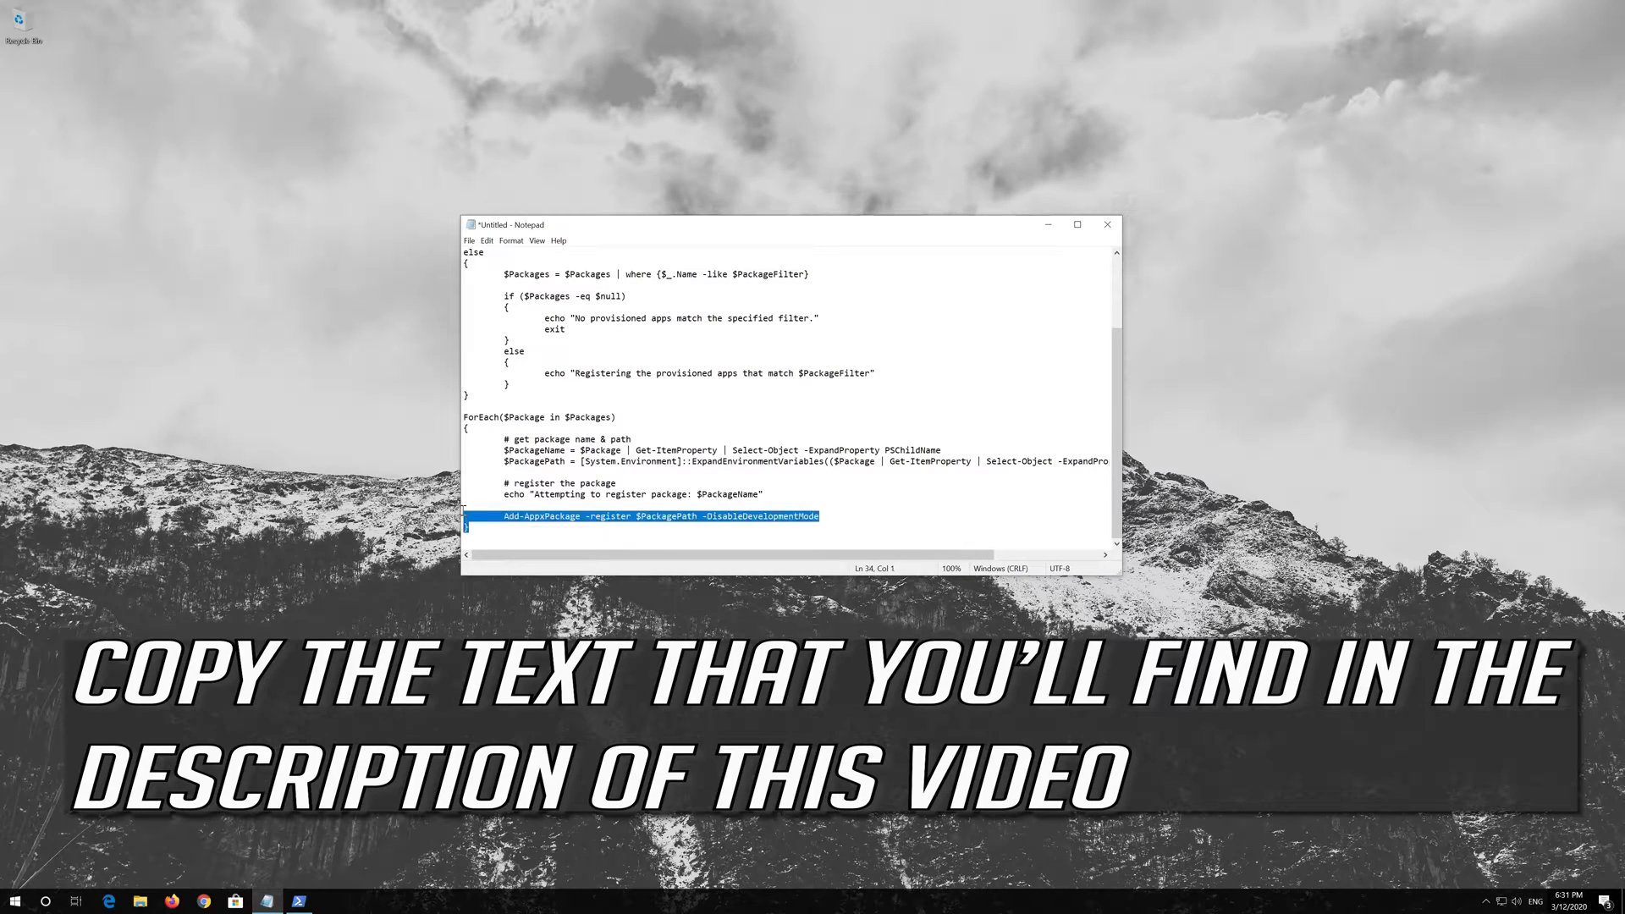
Select the whole re-registration script in Notepad.
{"action": "key", "text": "ctrl+a"}
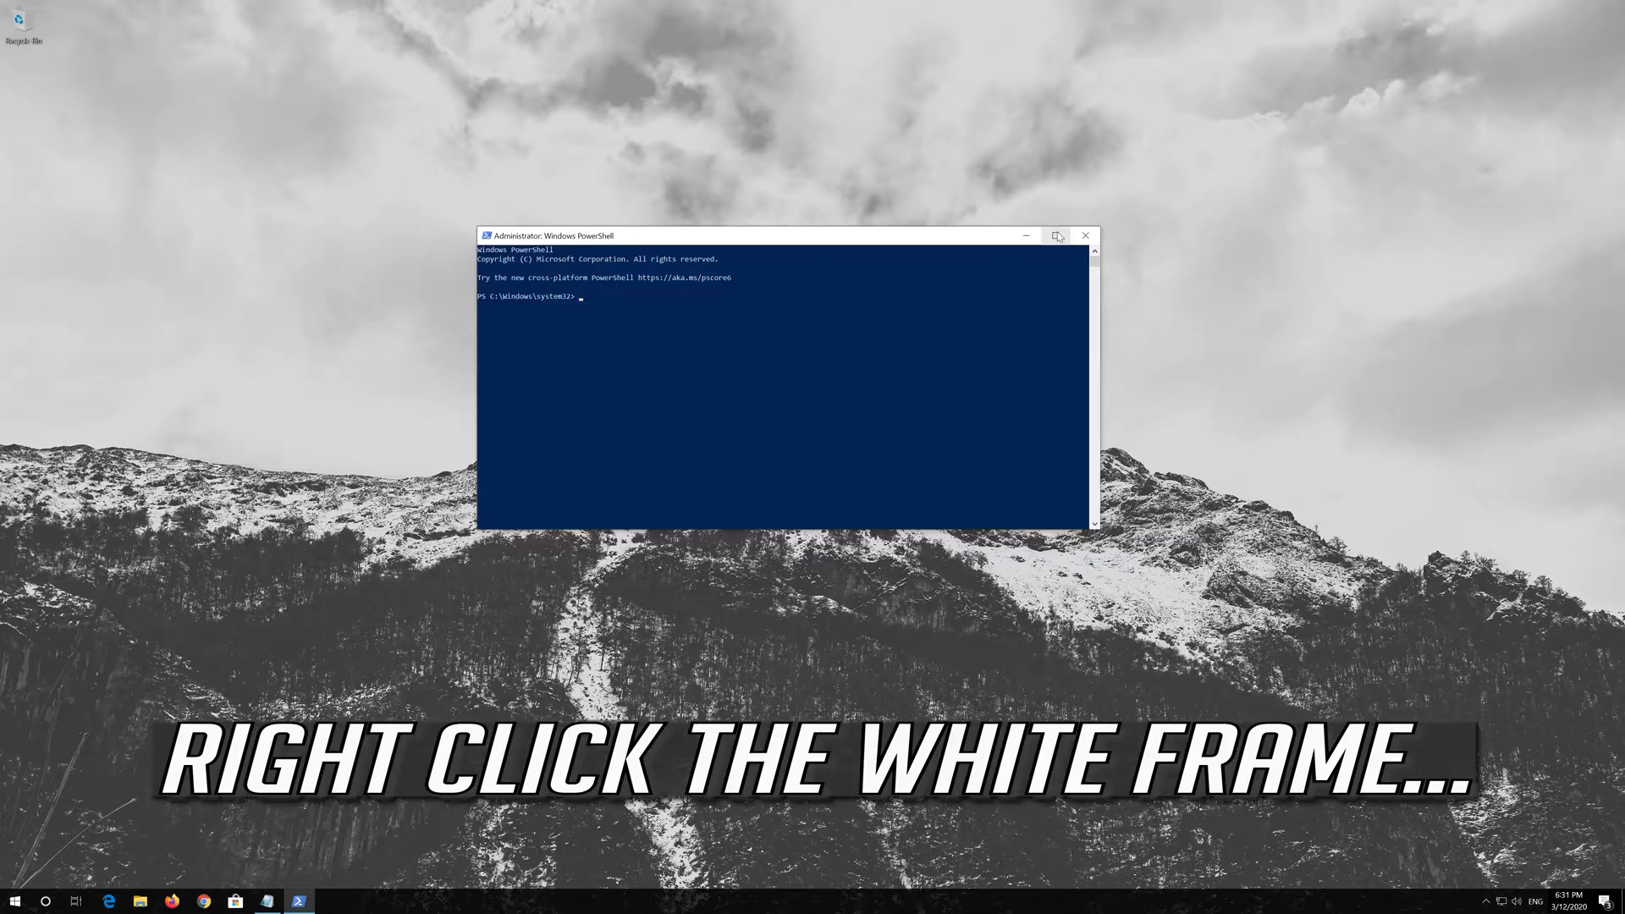
Paste the re-registration script into PowerShell via Edit > Paste, let it run, then exit the console.
{"action": "right_click", "coordinate": [622, 235]}
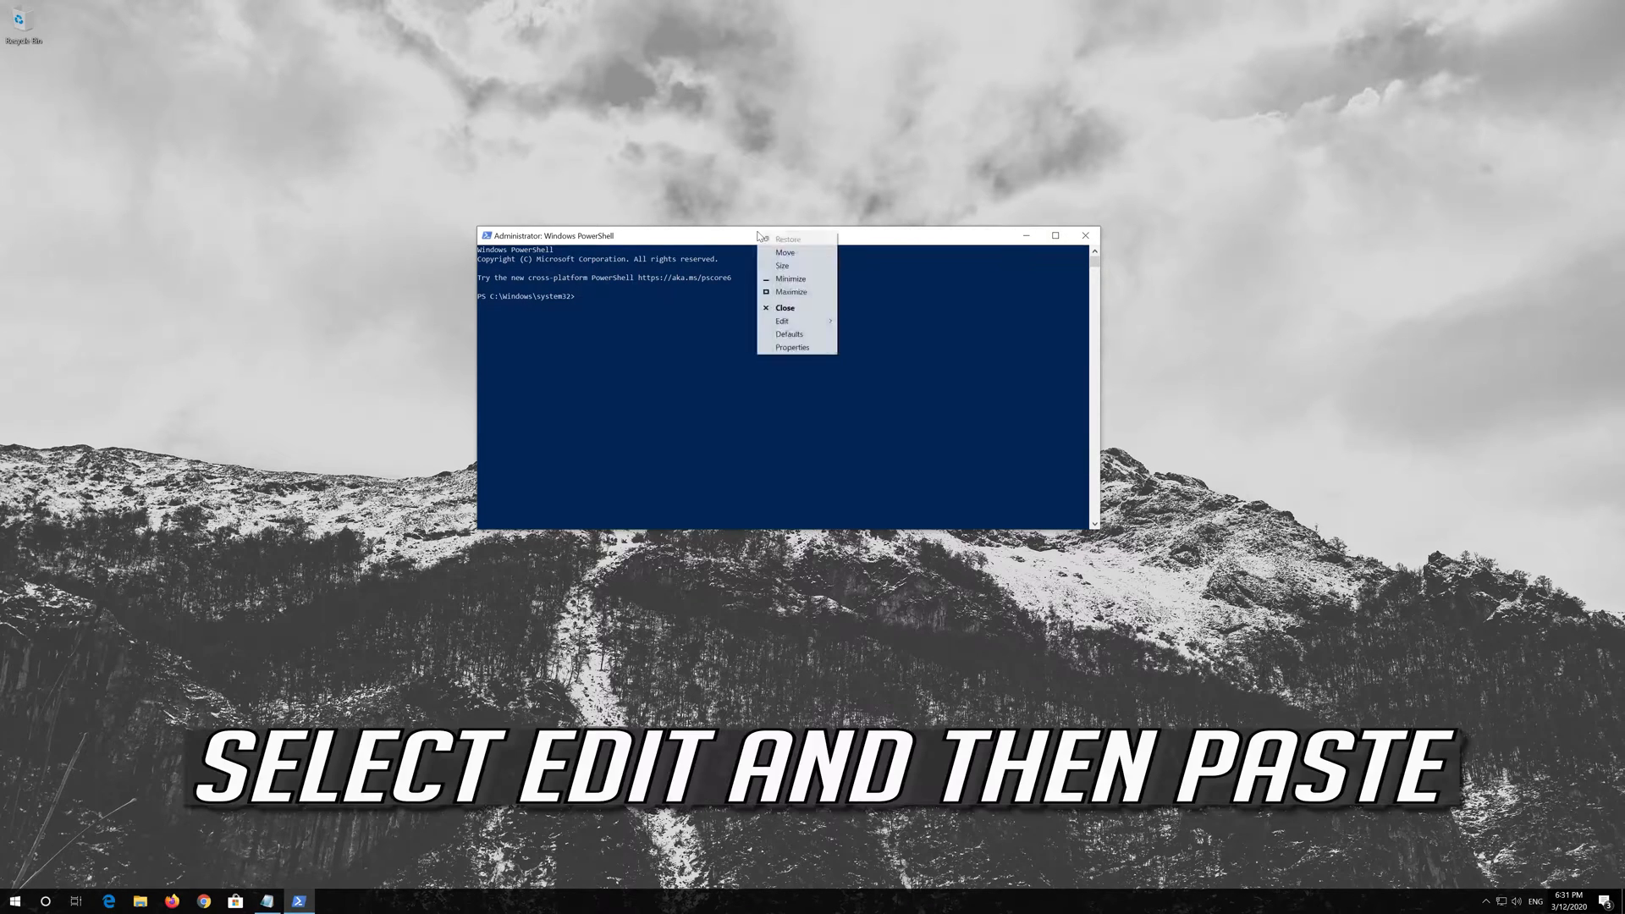
{"action": "mouse_move", "coordinate": [782, 320]}
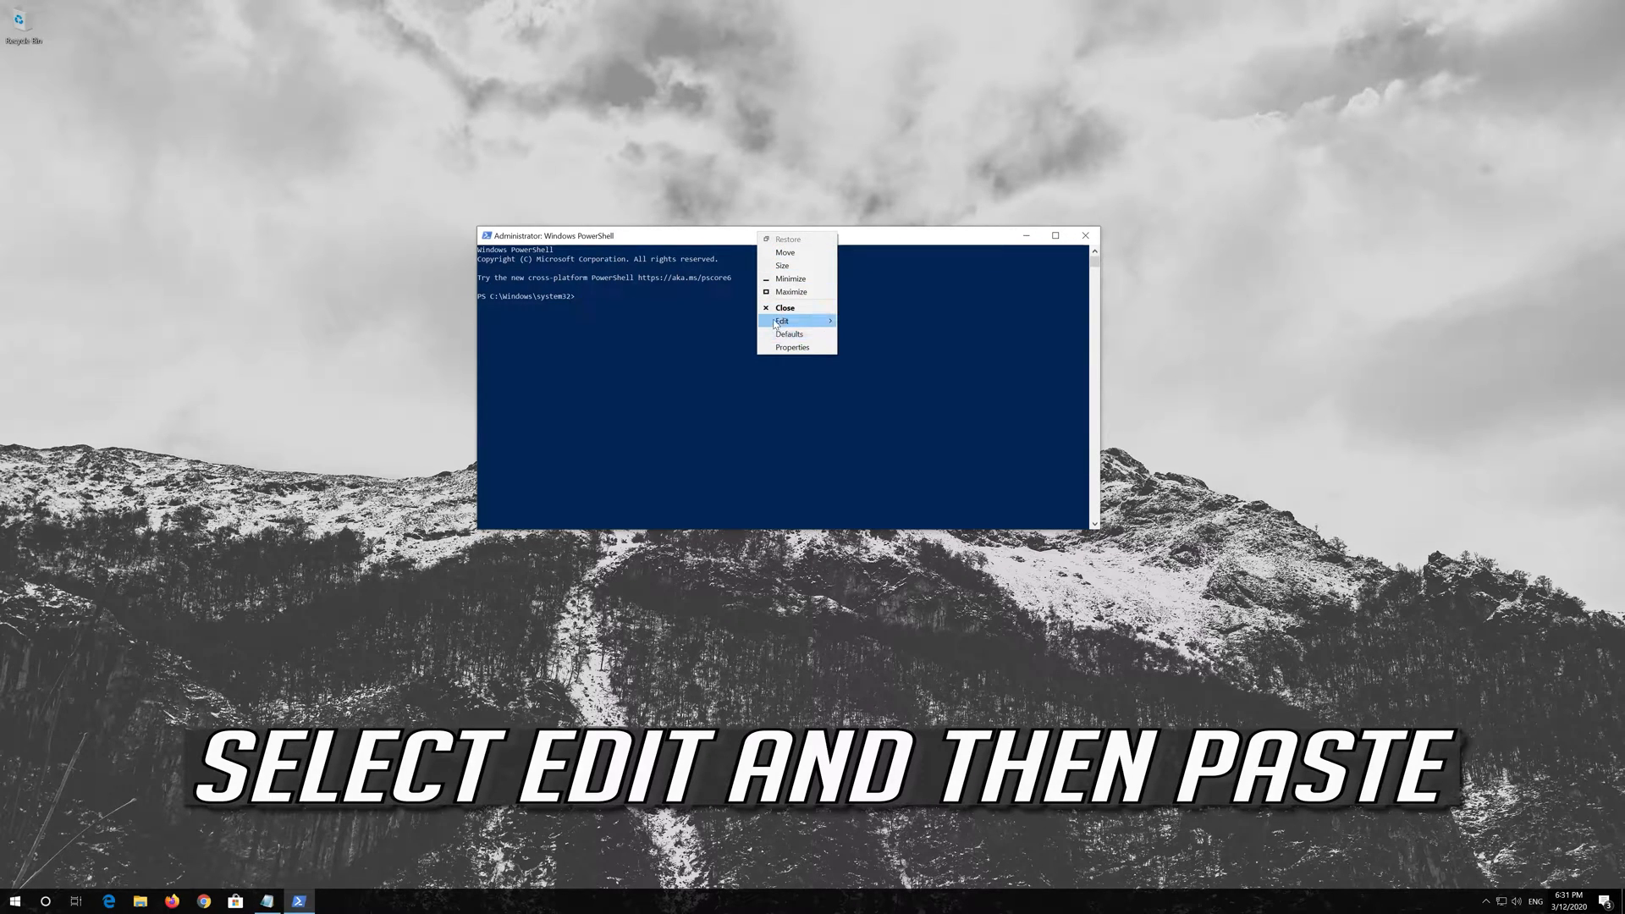
{"action": "left_click", "coordinate": [782, 320]}
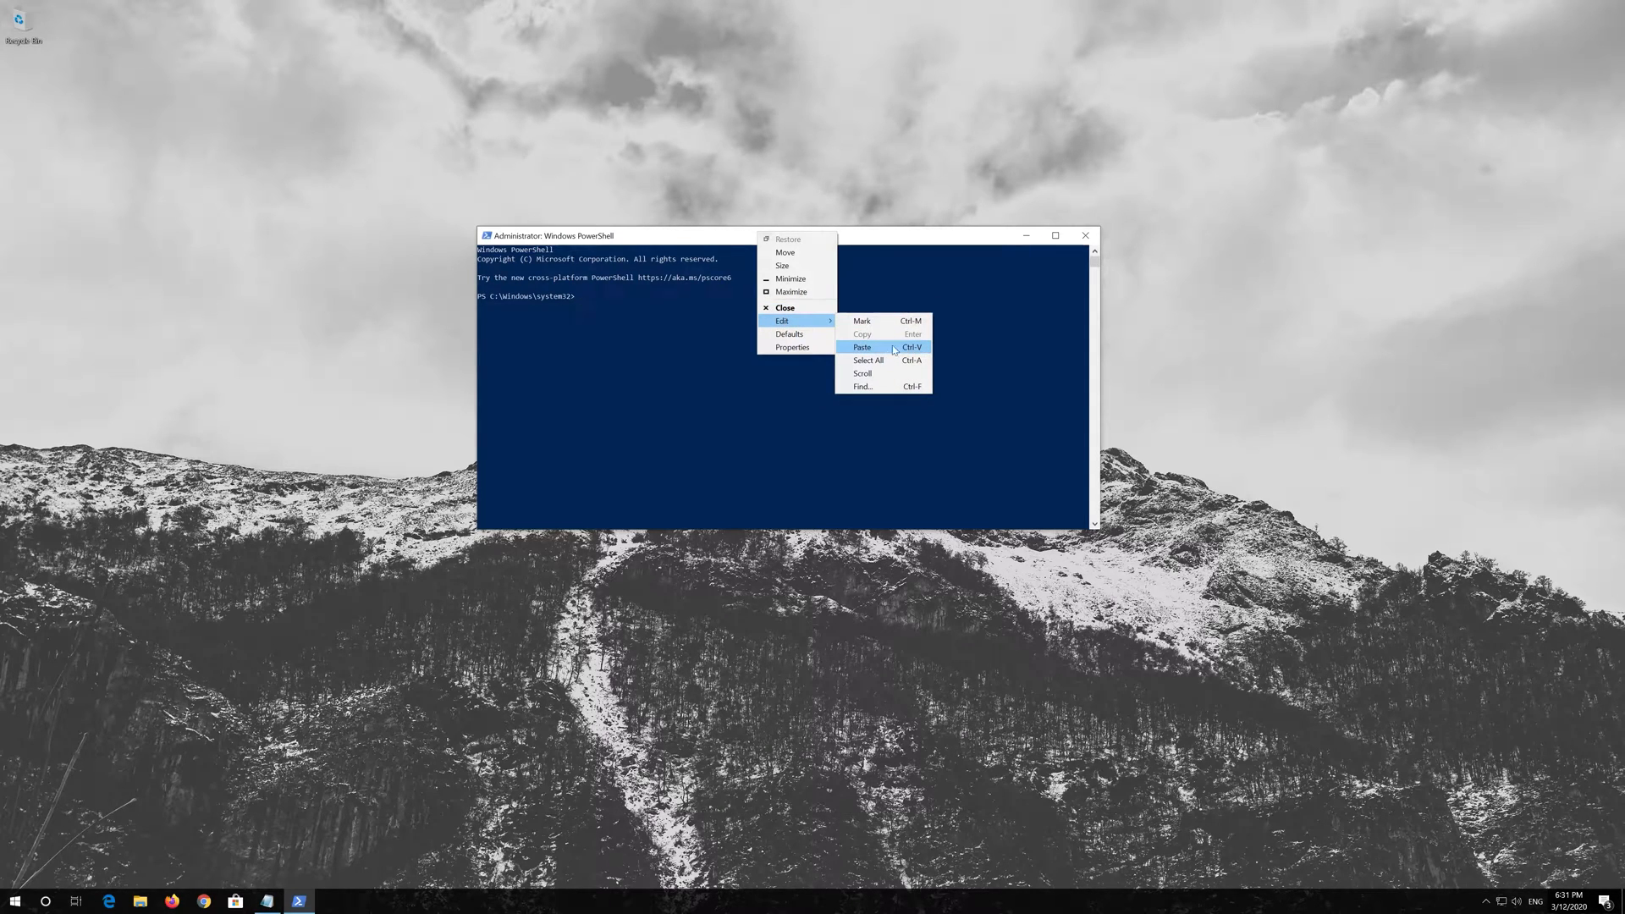
{"action": "left_click", "coordinate": [861, 346]}
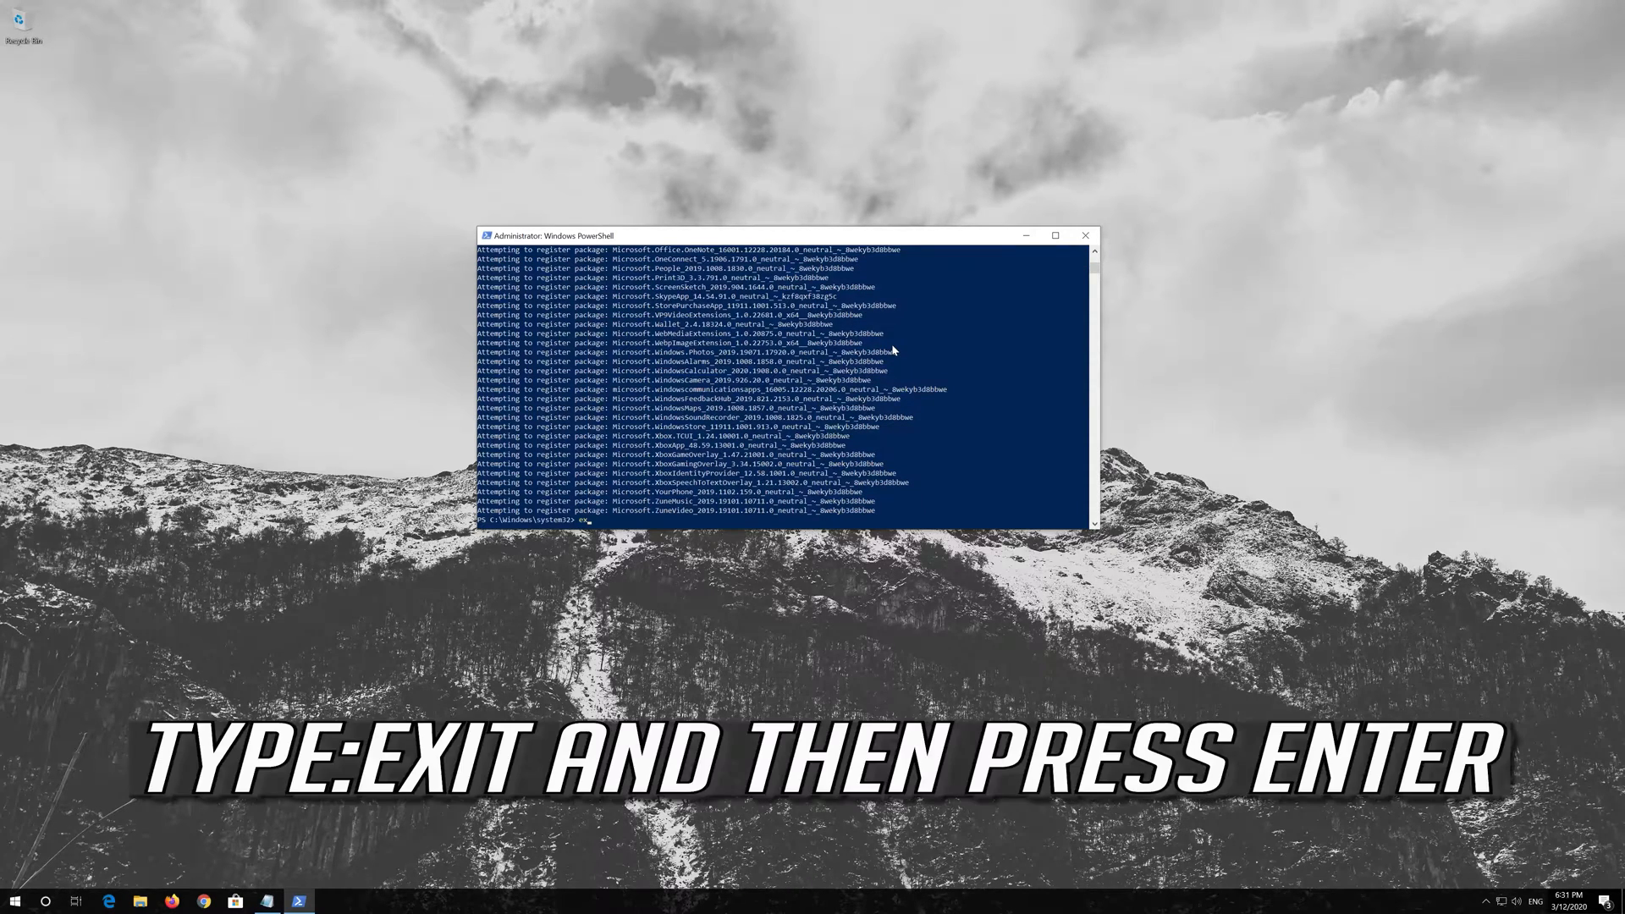
{"action": "type", "text": "exit"}
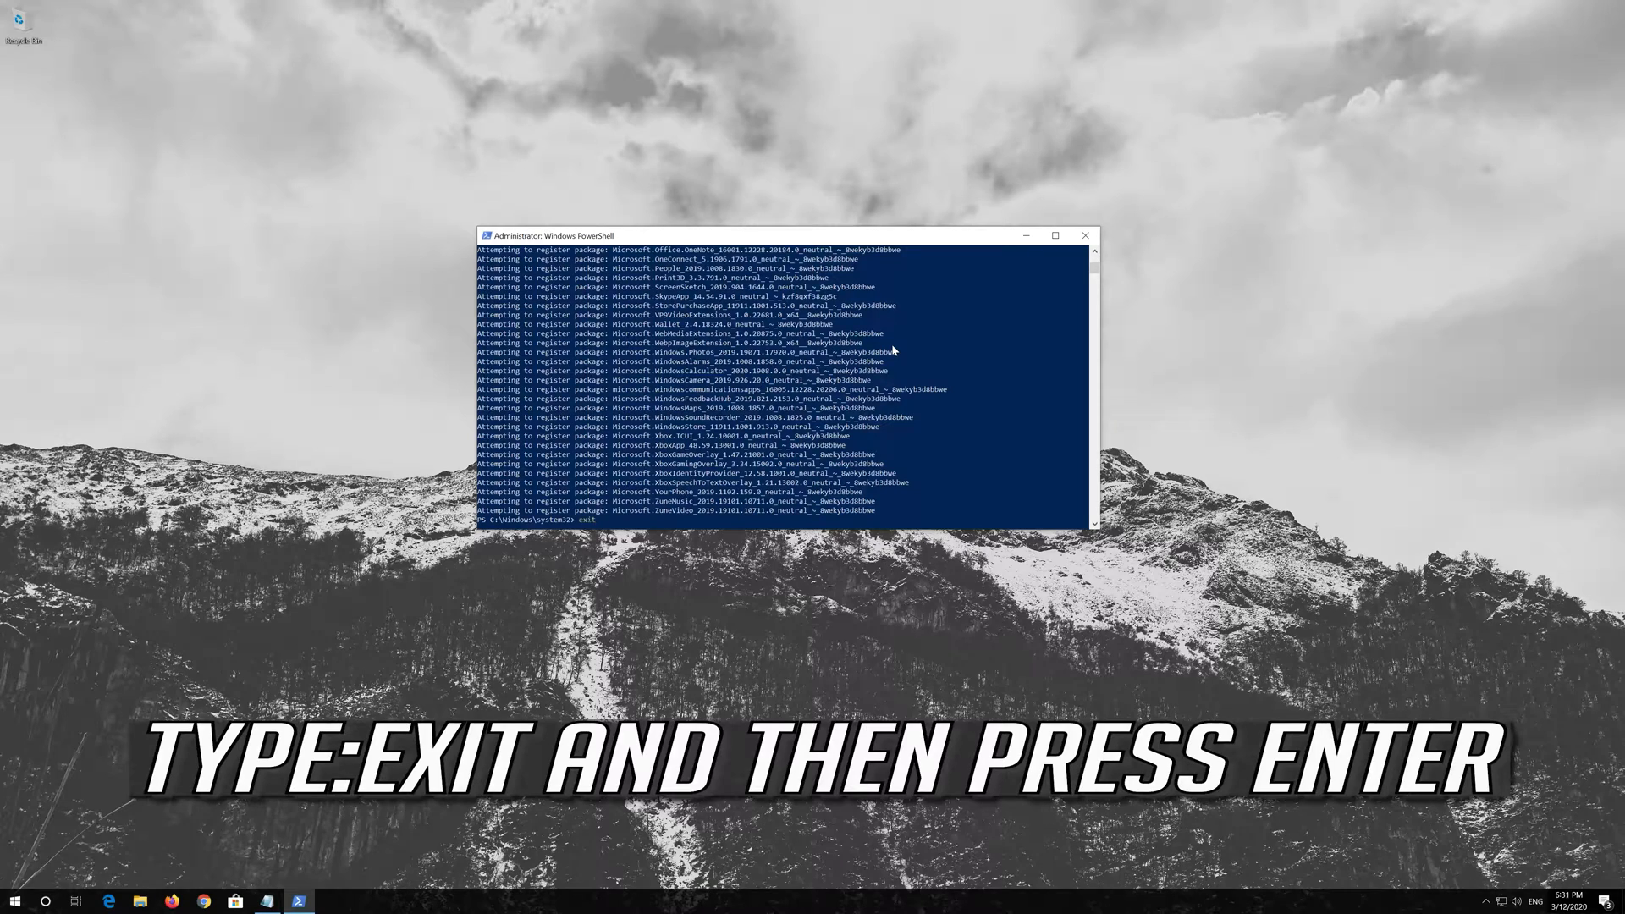
{"action": "key", "text": "Return"}
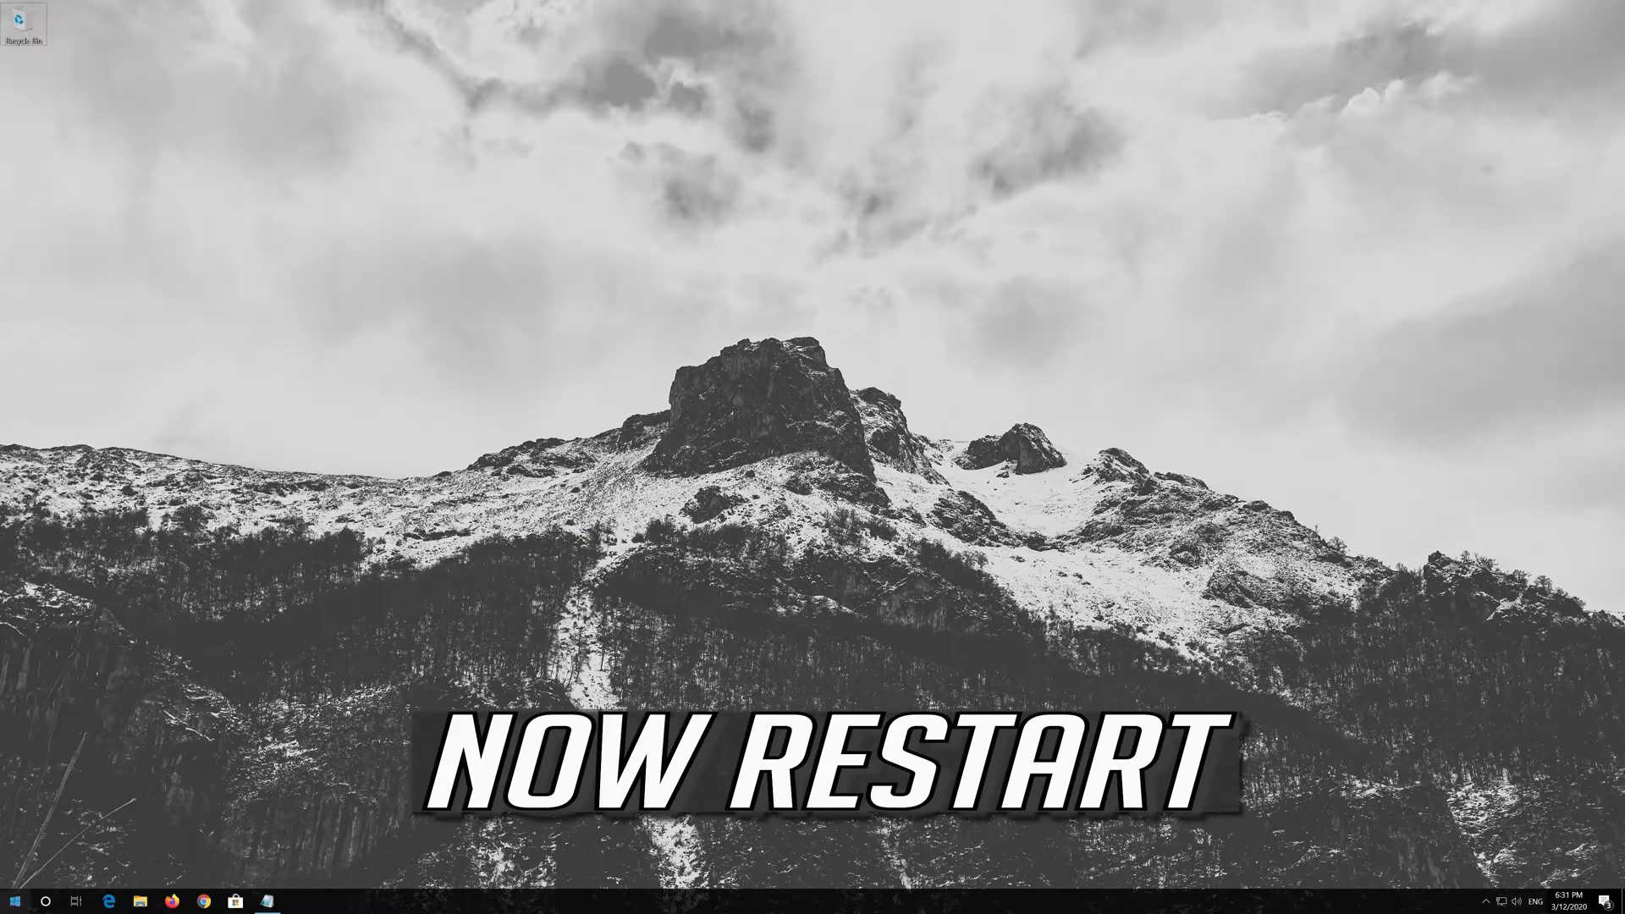
Restart the computer from the Start menu's power options.
{"action": "left_click", "coordinate": [13, 901]}
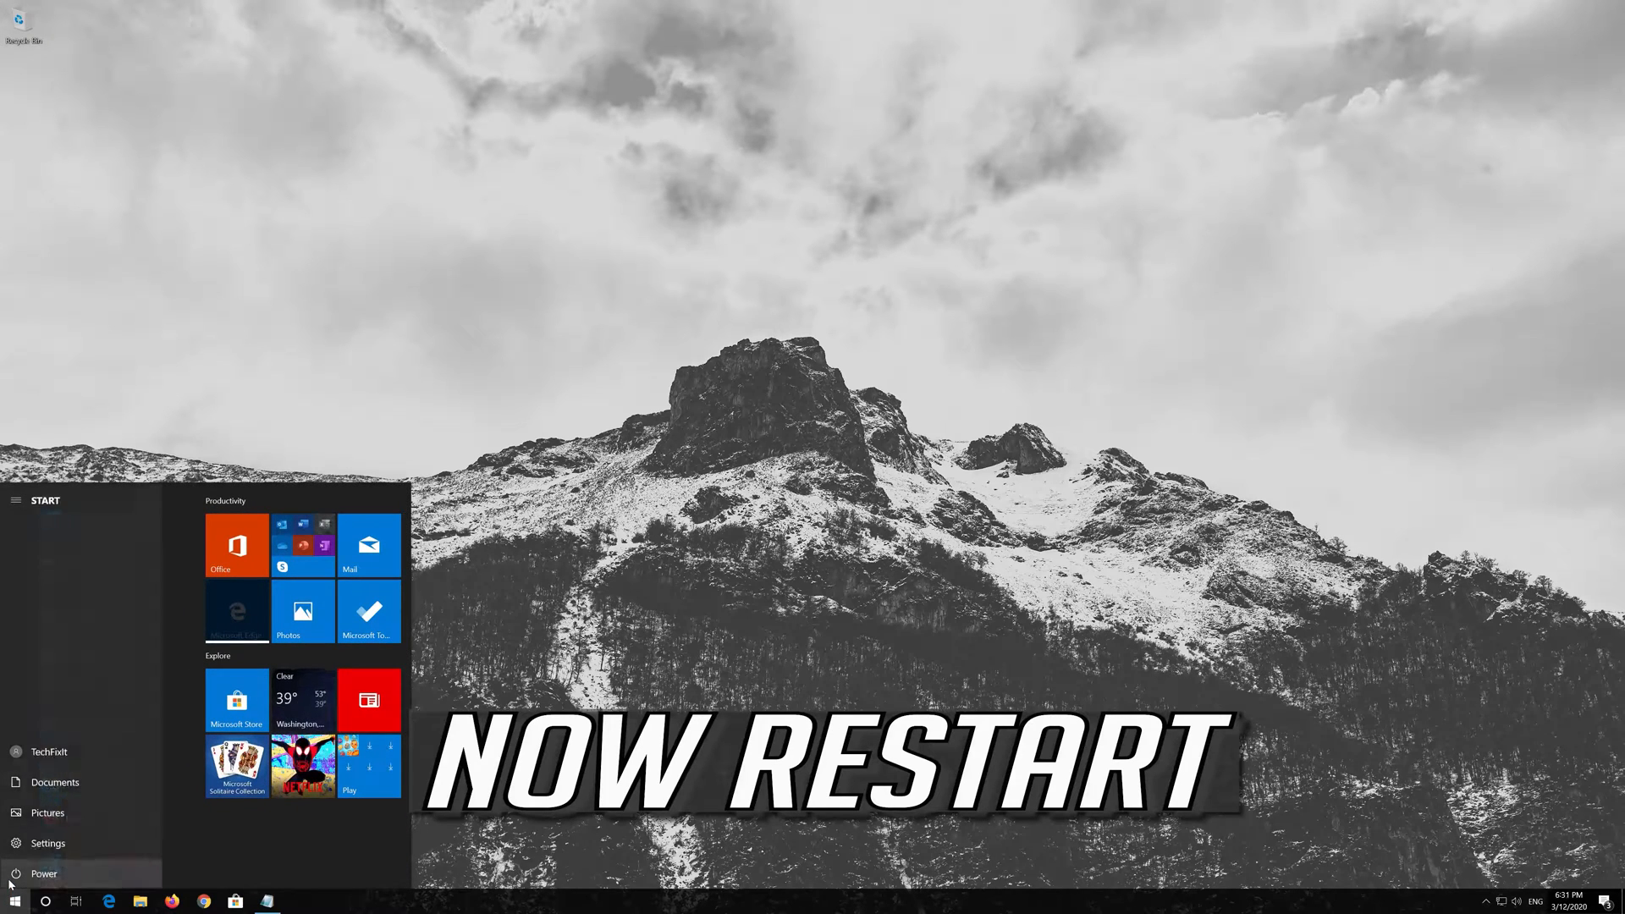
{"action": "left_click", "coordinate": [44, 874]}
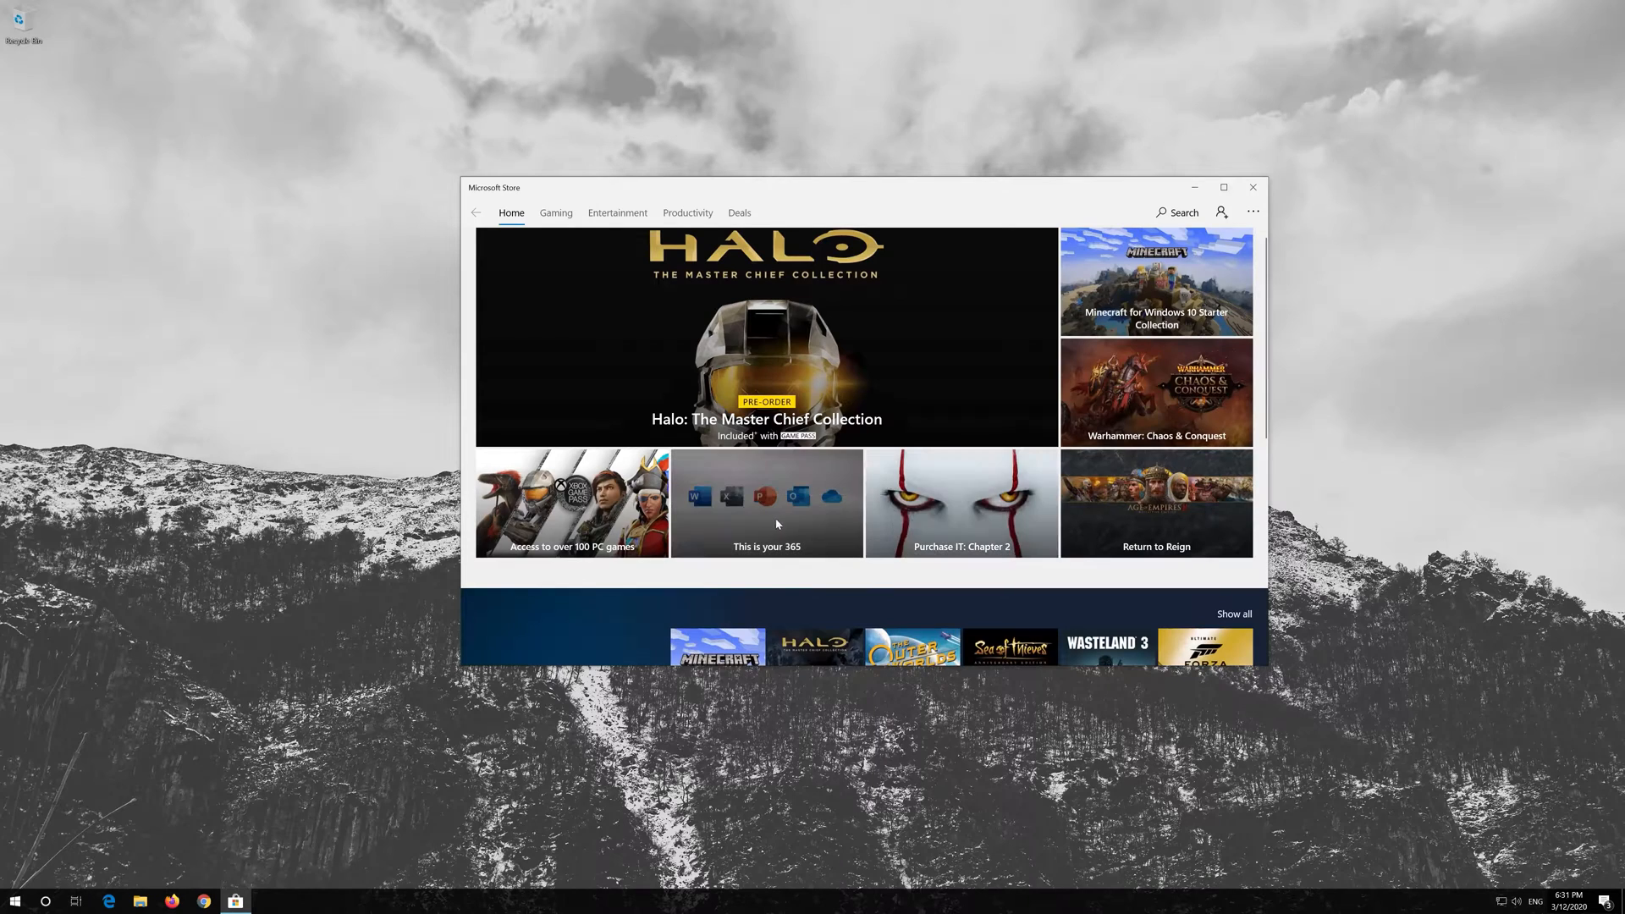
Close Microsoft Store and launch Windows Settings from the Start menu.
{"action": "left_click", "coordinate": [1253, 188]}
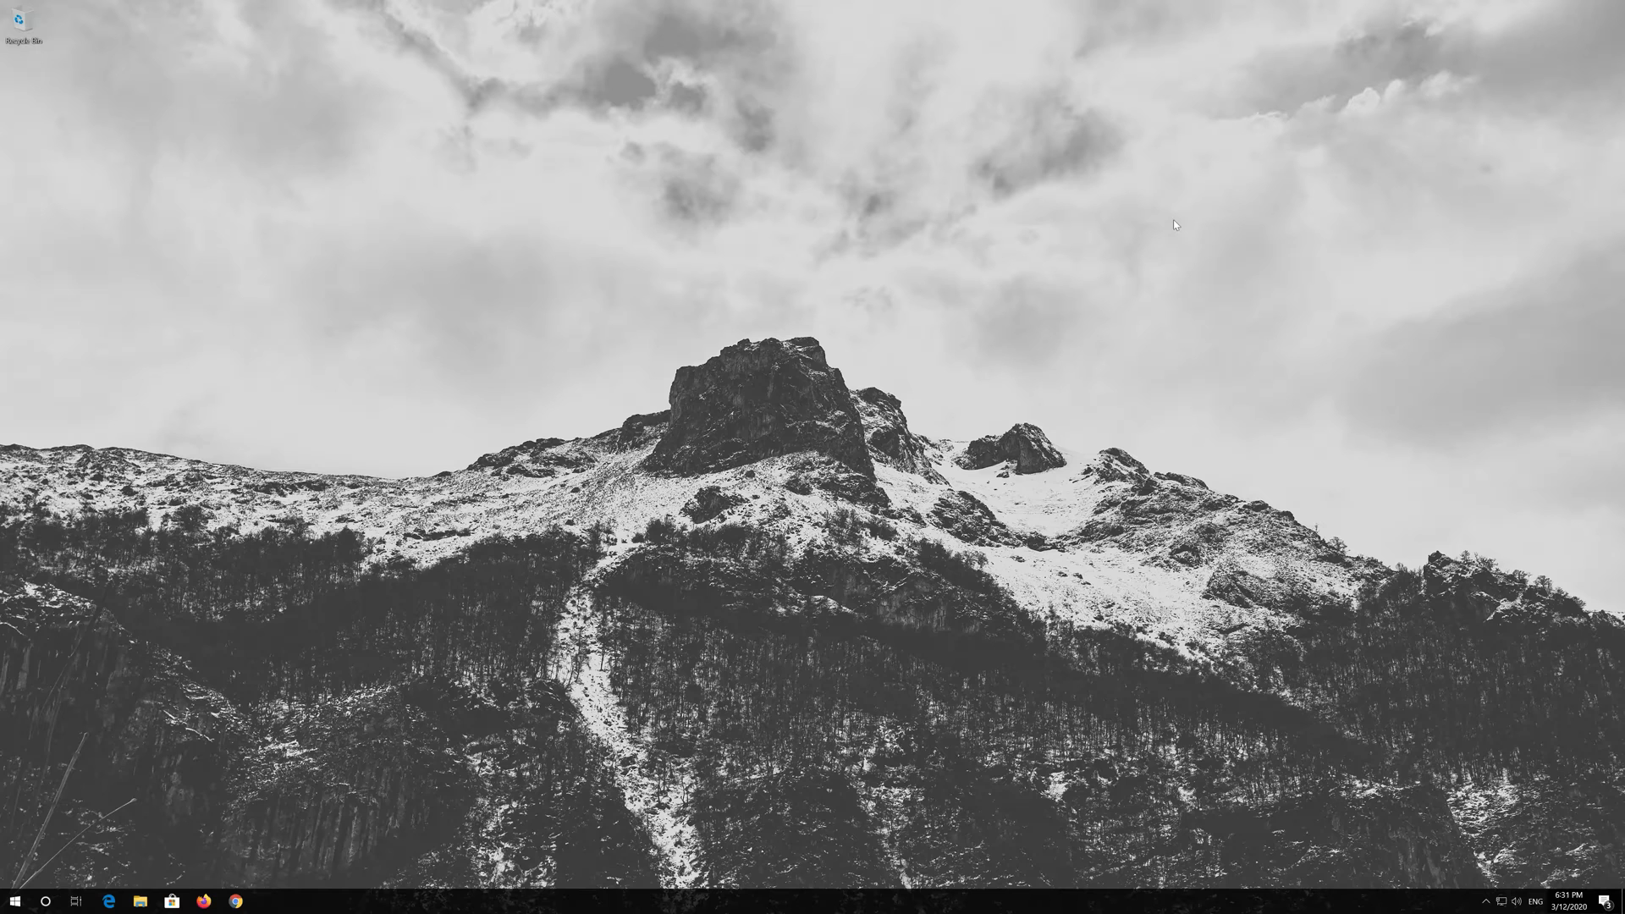
{"action": "left_click", "coordinate": [16, 901]}
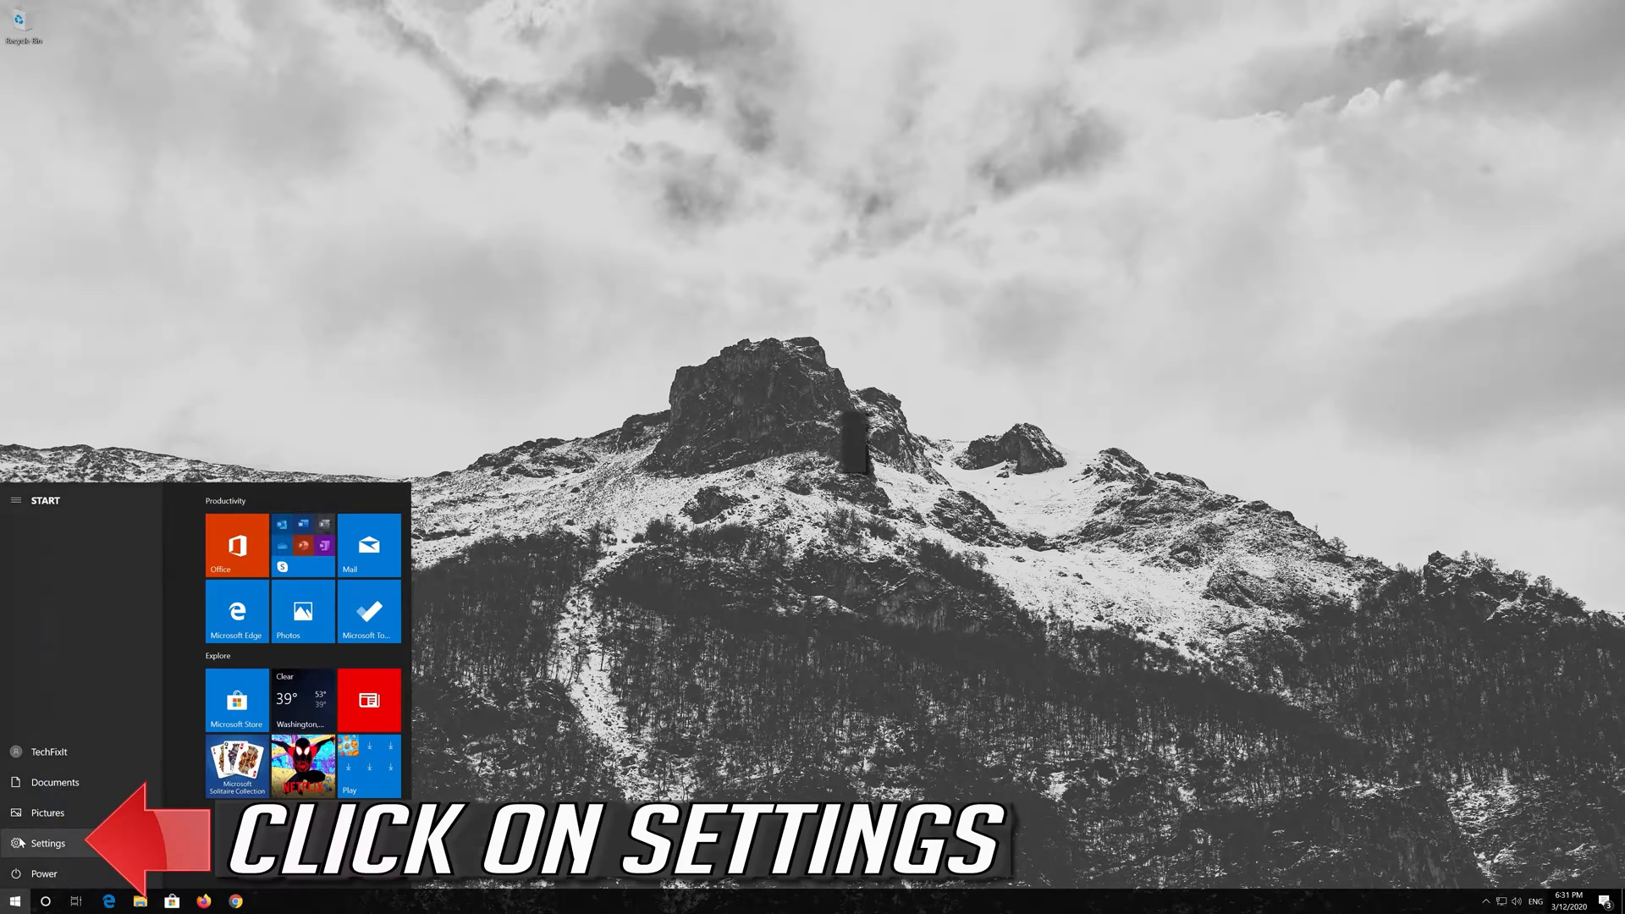
{"action": "left_click", "coordinate": [46, 843]}
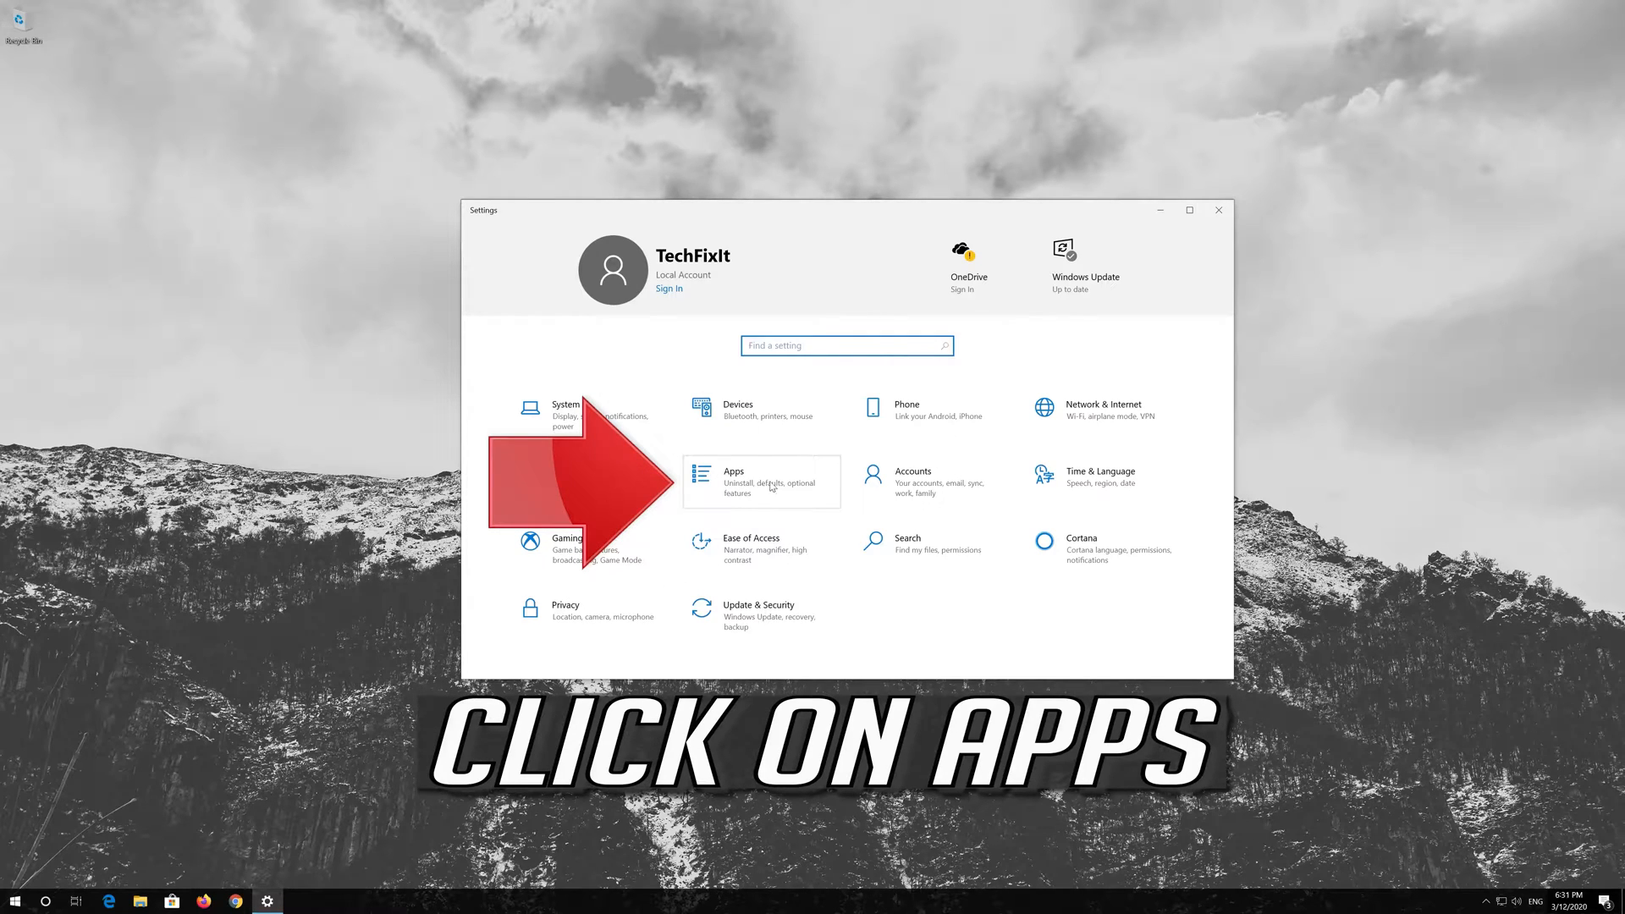
In Apps & features, find Microsoft Store and go to its Advanced options.
{"action": "left_click", "coordinate": [734, 481]}
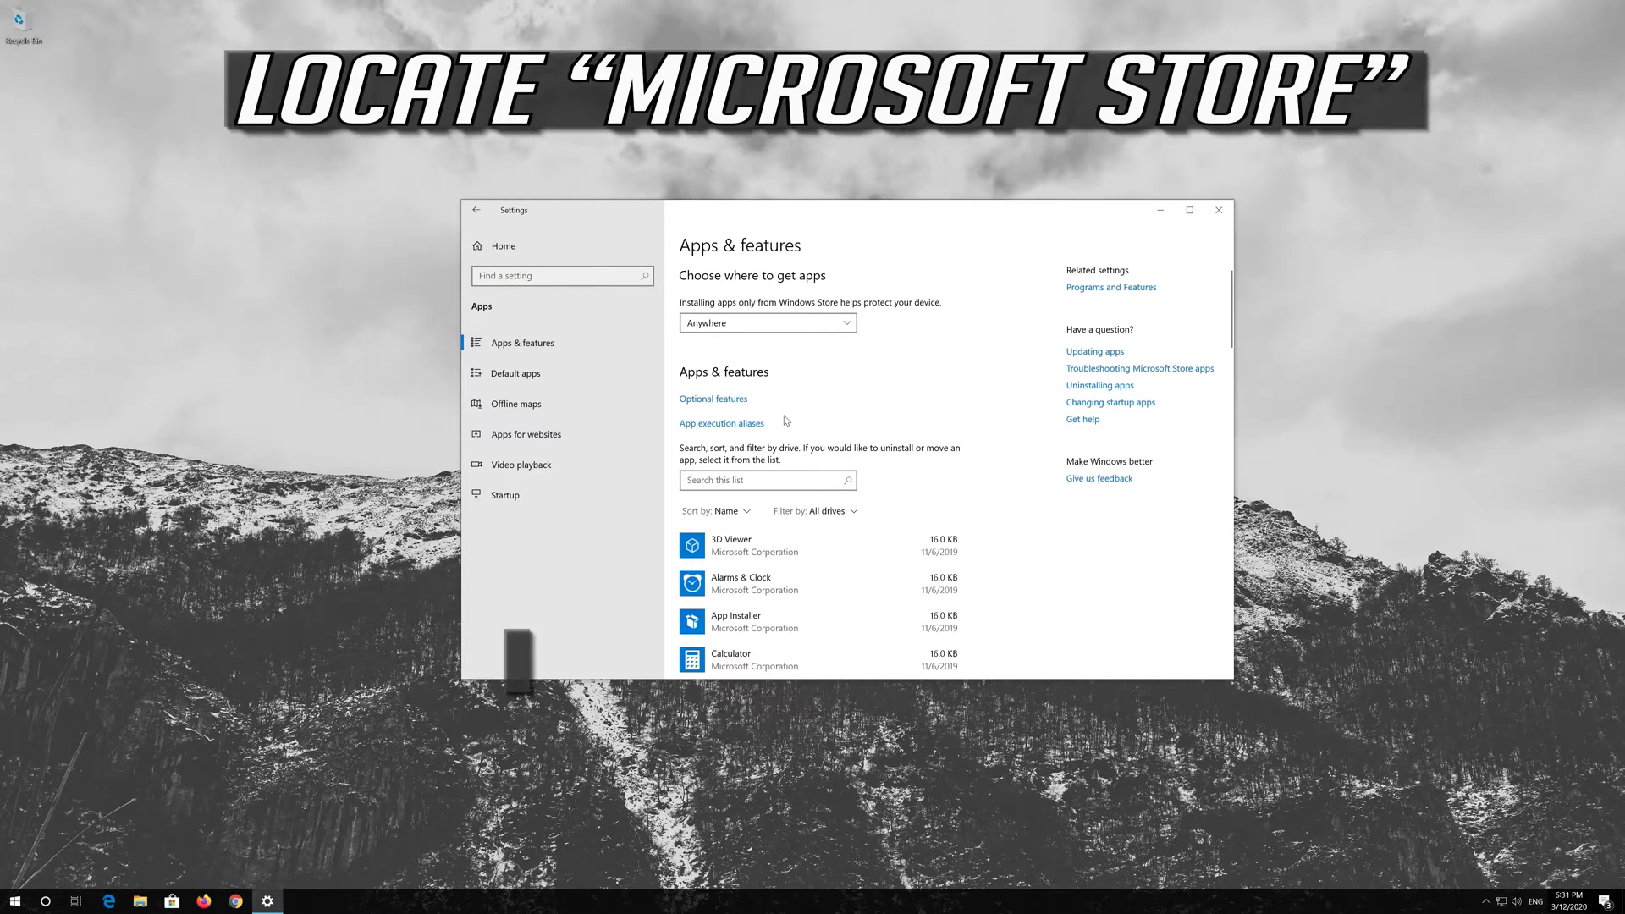
{"action": "scroll", "scroll_direction": "down", "scroll_amount": 3}
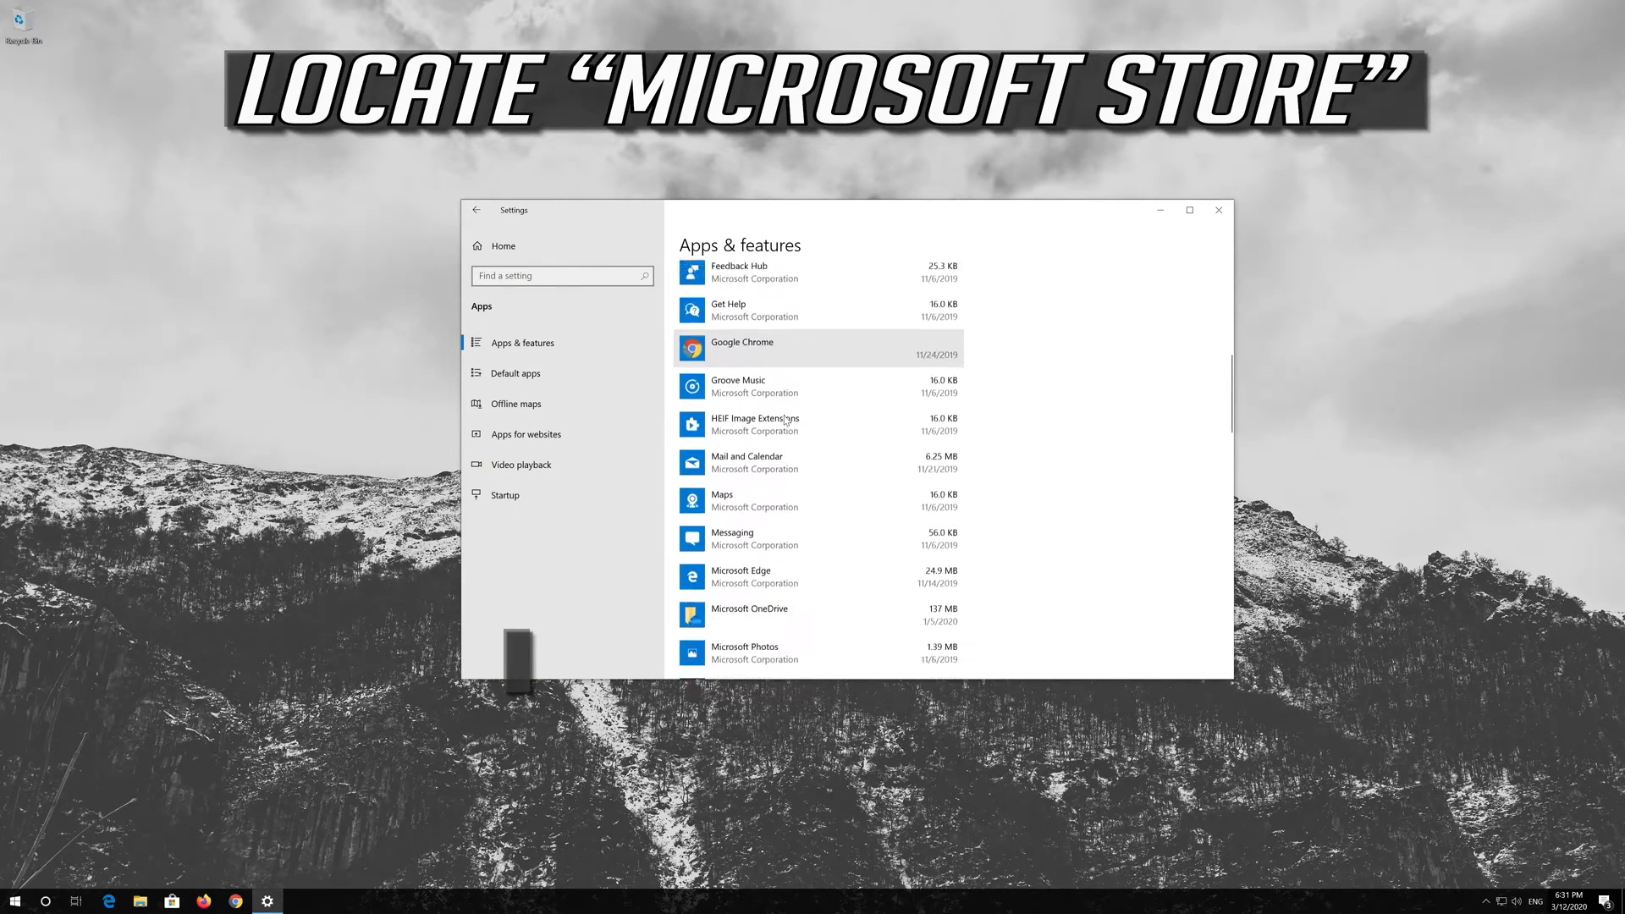
{"action": "scroll", "scroll_direction": "down", "scroll_amount": 3}
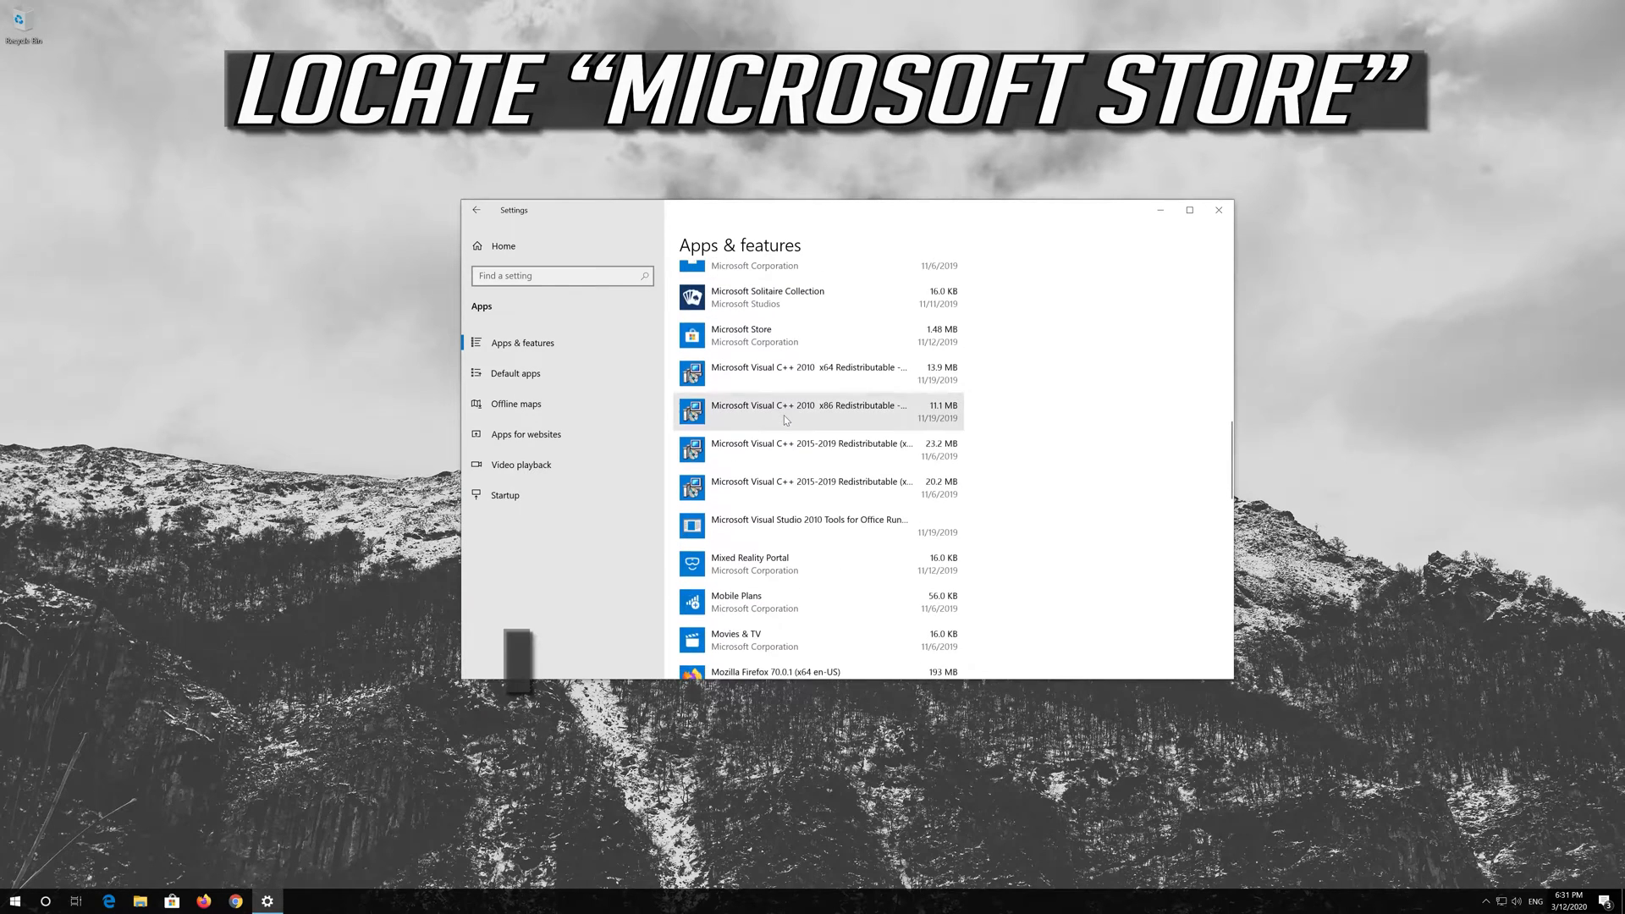
{"action": "scroll", "scroll_direction": "up", "scroll_amount": 3}
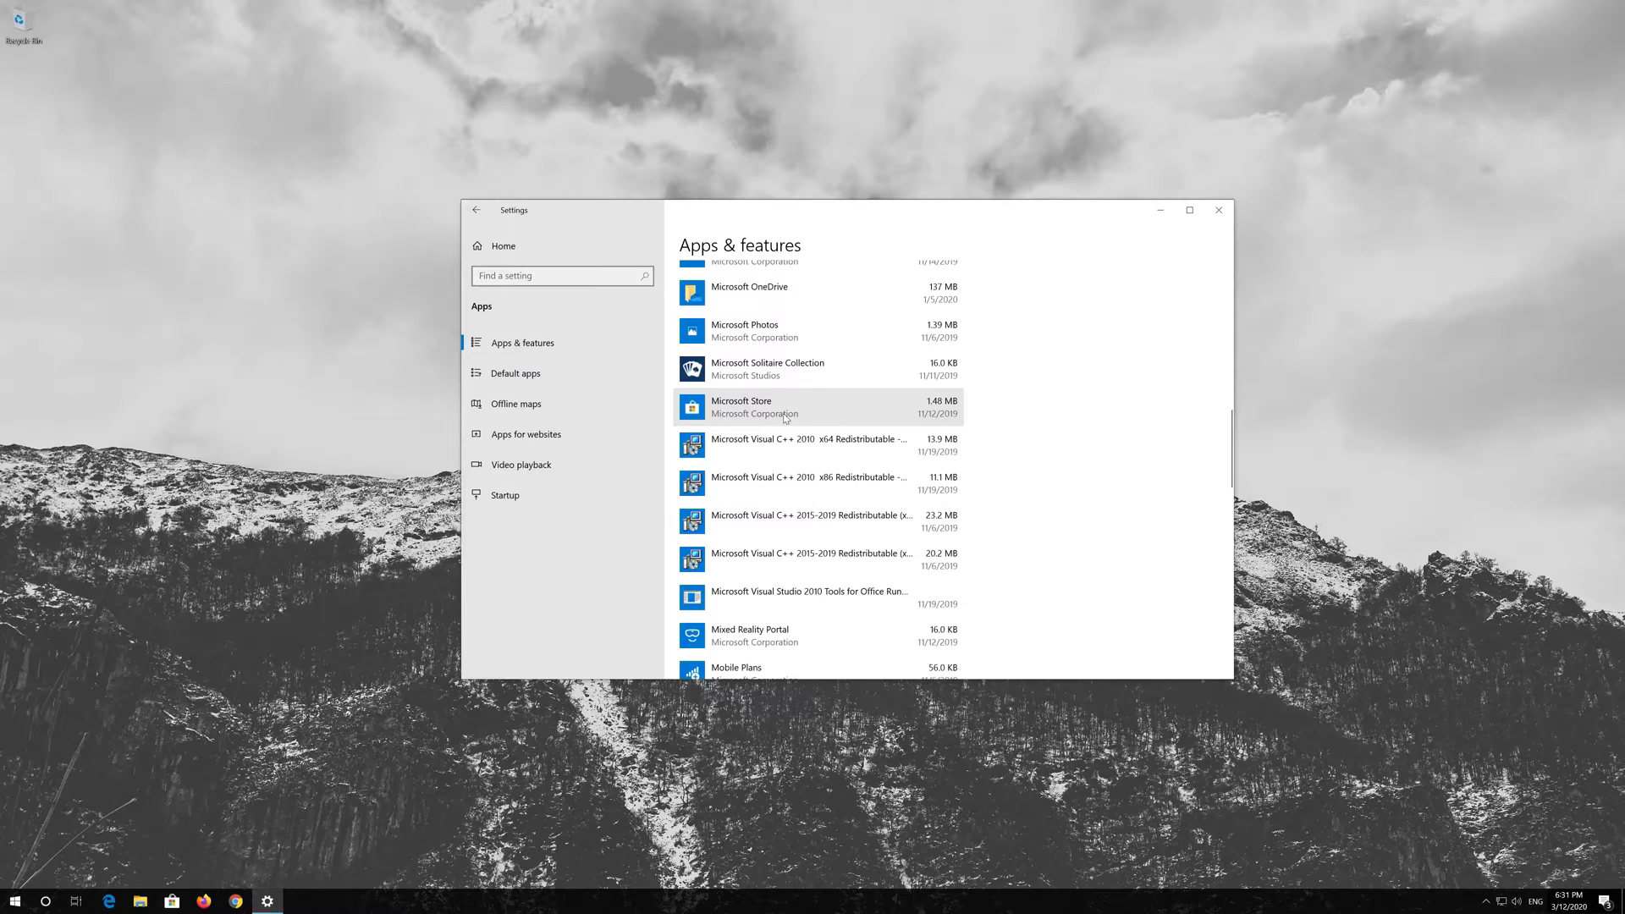
{"action": "left_click", "coordinate": [788, 405]}
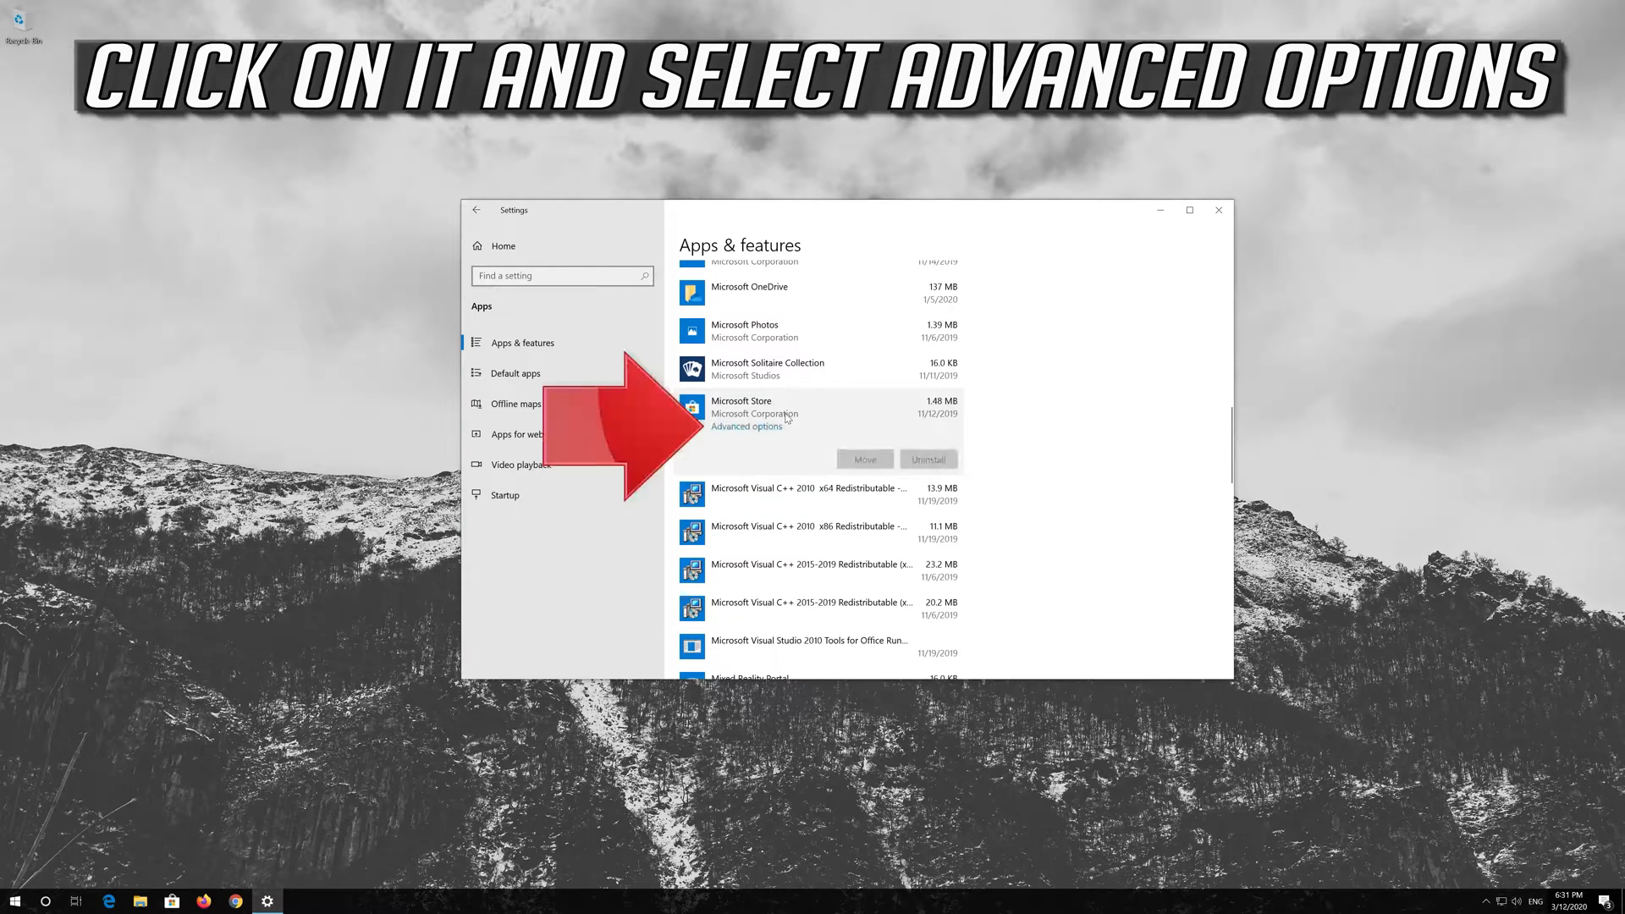
{"action": "mouse_move", "coordinate": [722, 433]}
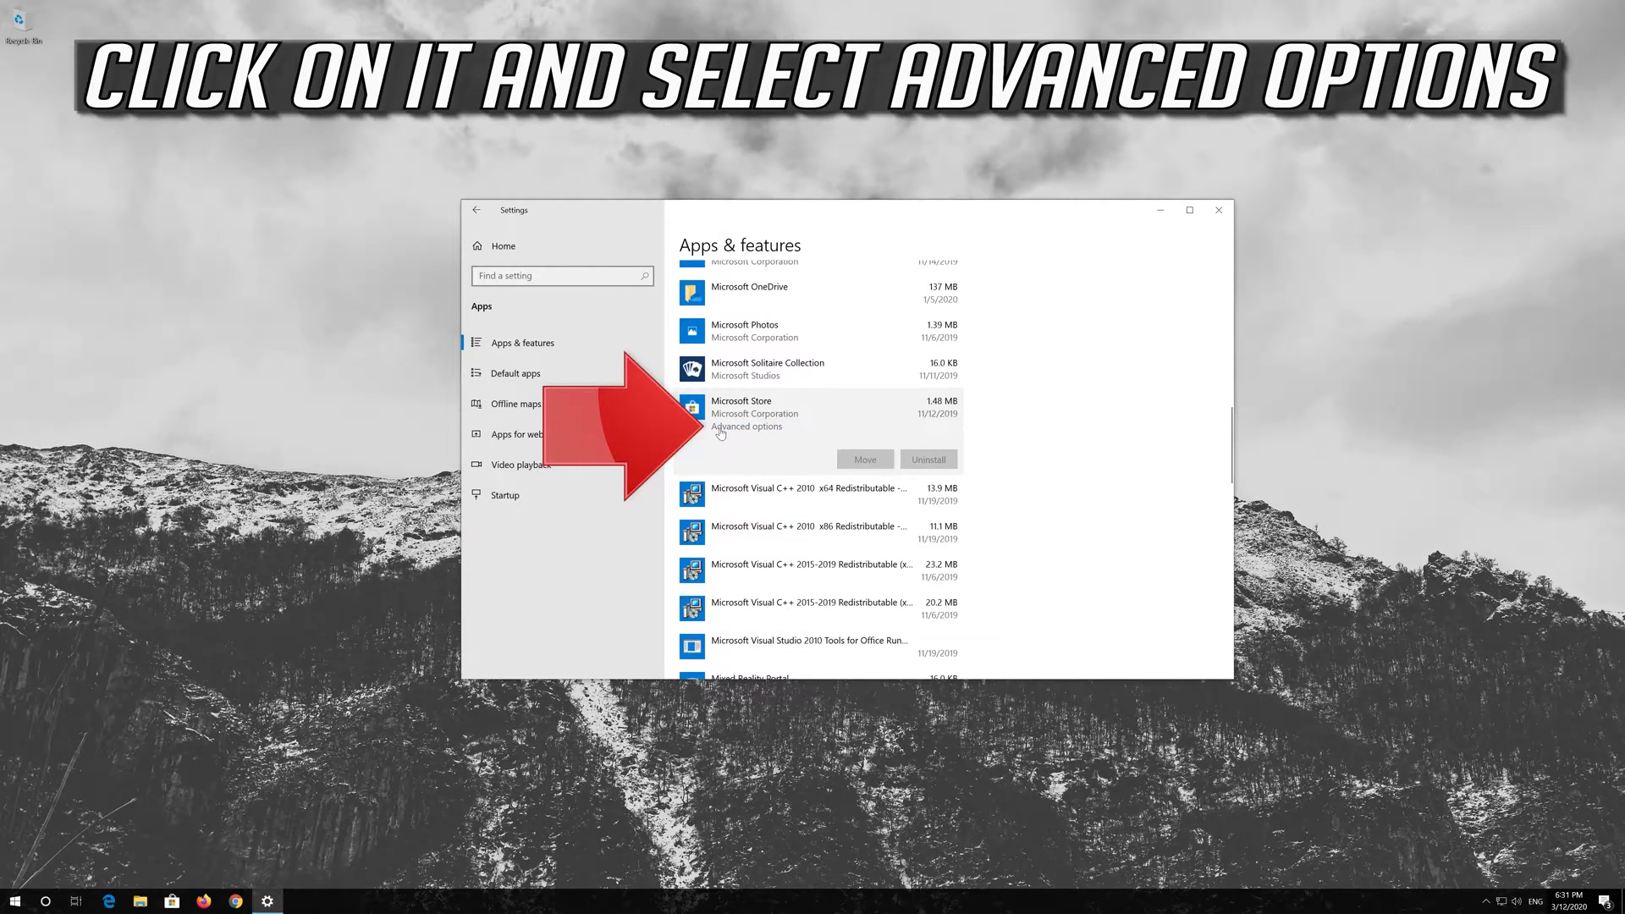
{"action": "mouse_move", "coordinate": [760, 427]}
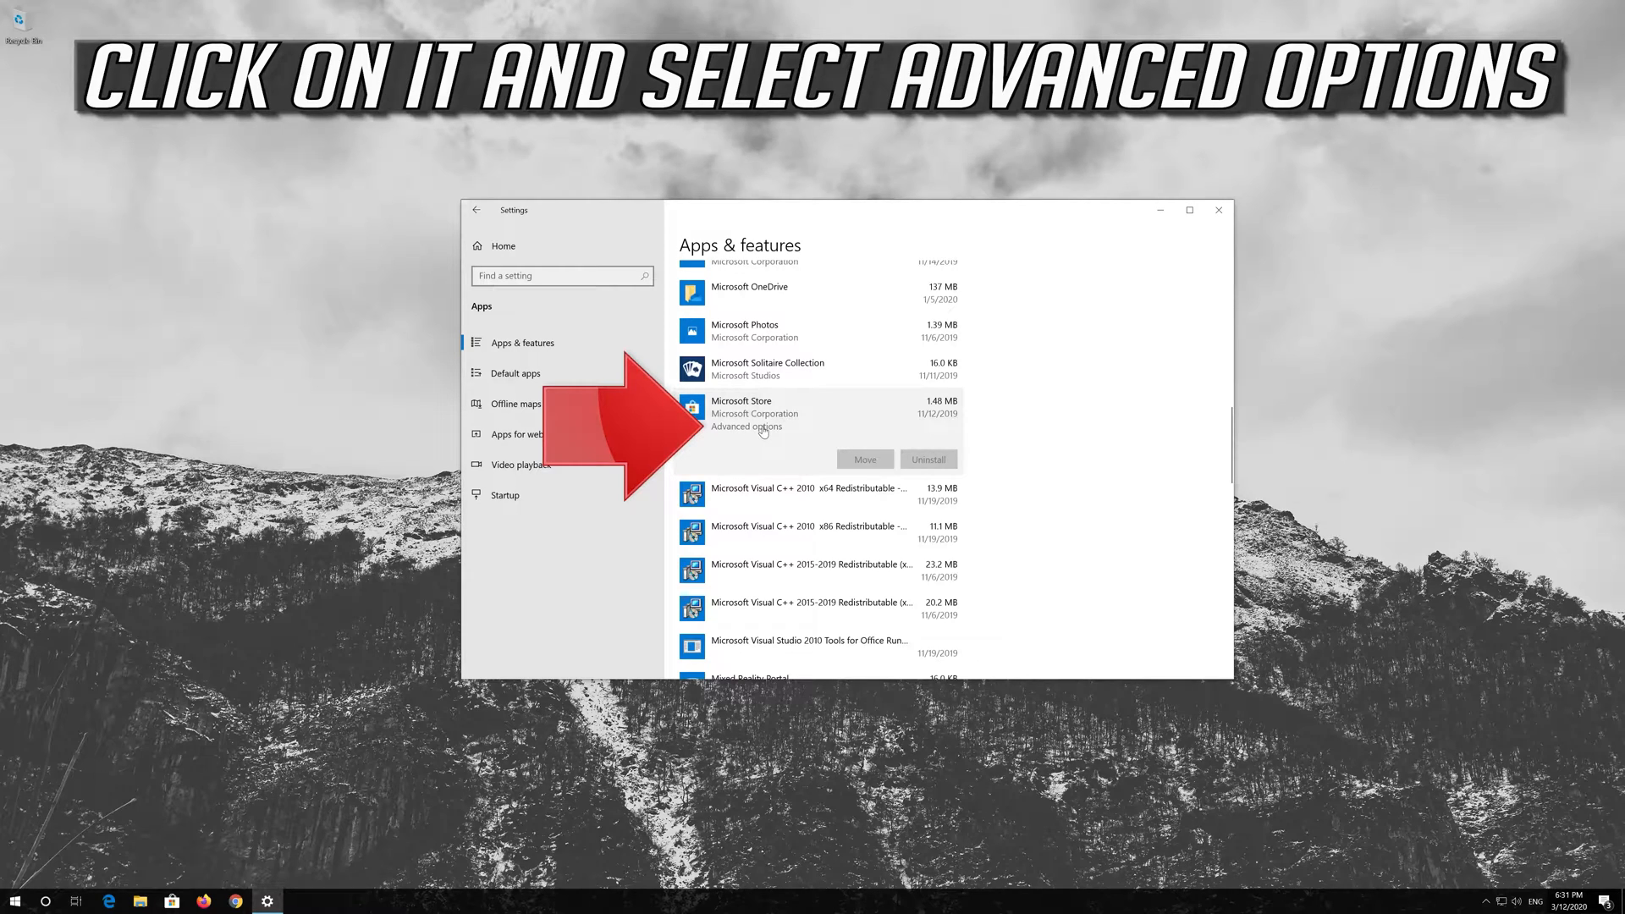
{"action": "left_click", "coordinate": [746, 426]}
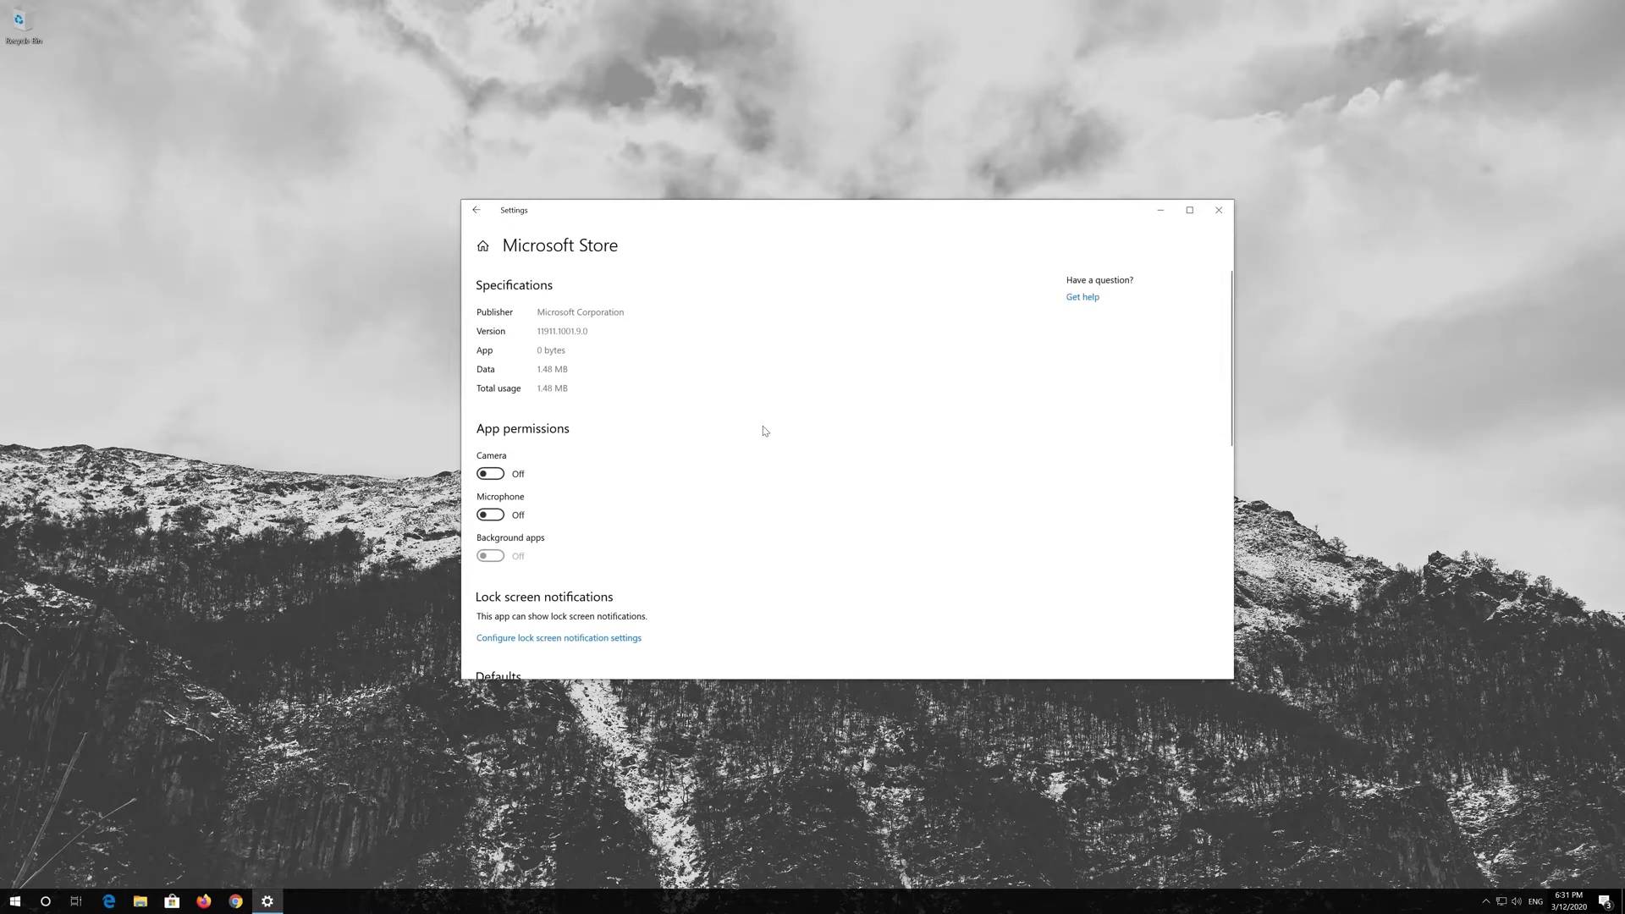
Reset Microsoft Store's app data and confirm the permanent deletion.
{"action": "scroll", "scroll_direction": "down", "scroll_amount": 3}
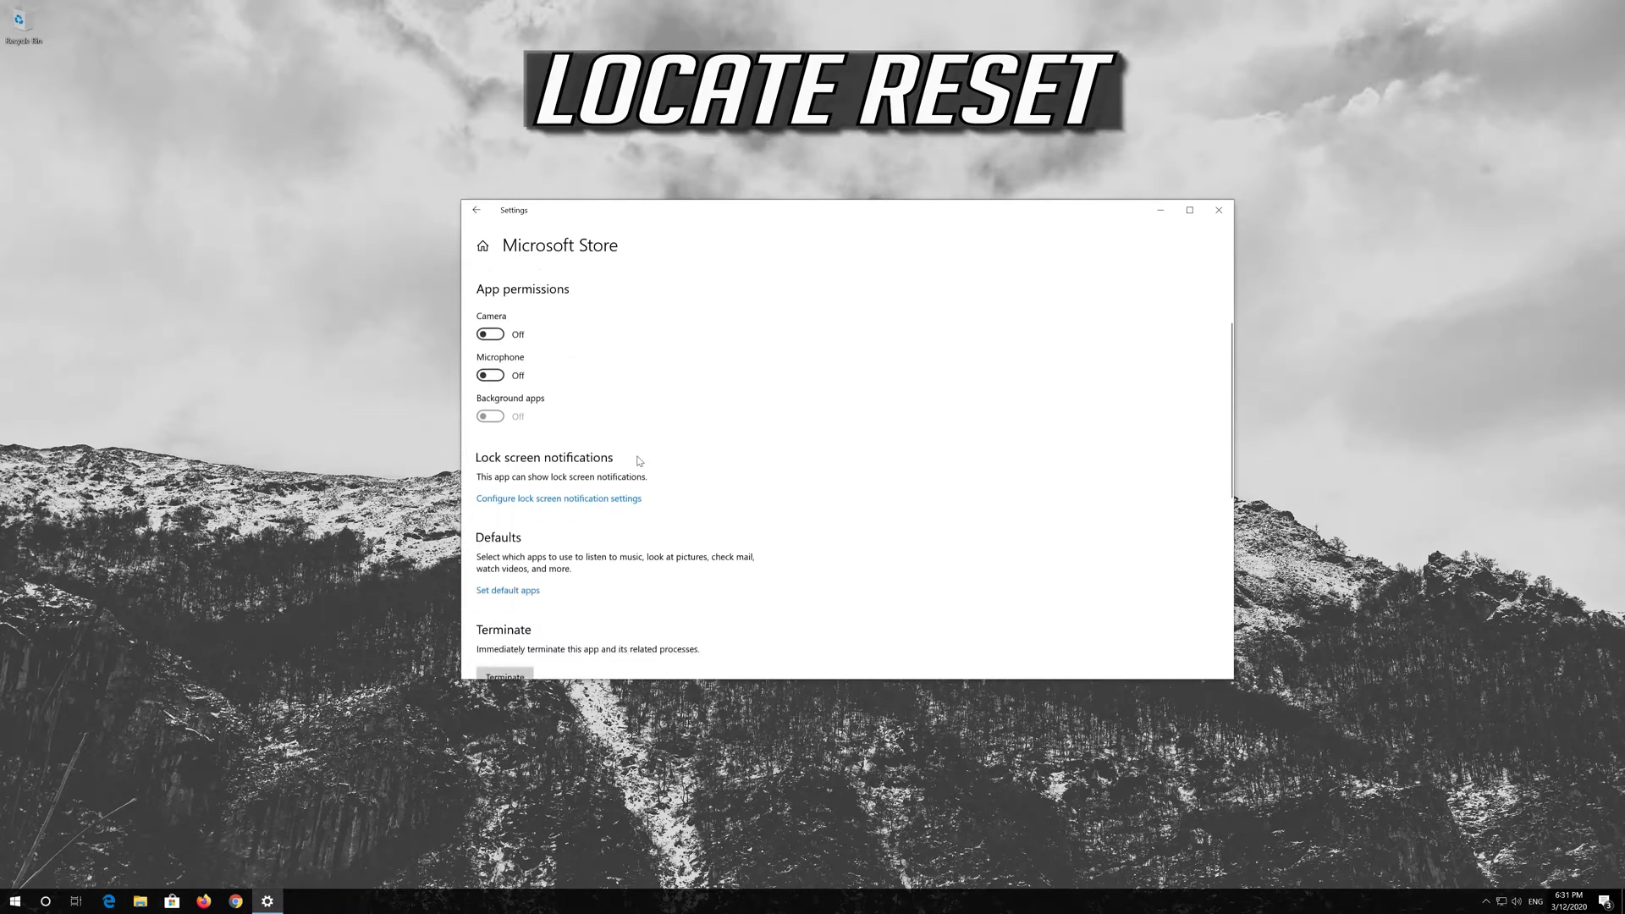
{"action": "scroll", "scroll_direction": "down", "scroll_amount": 3}
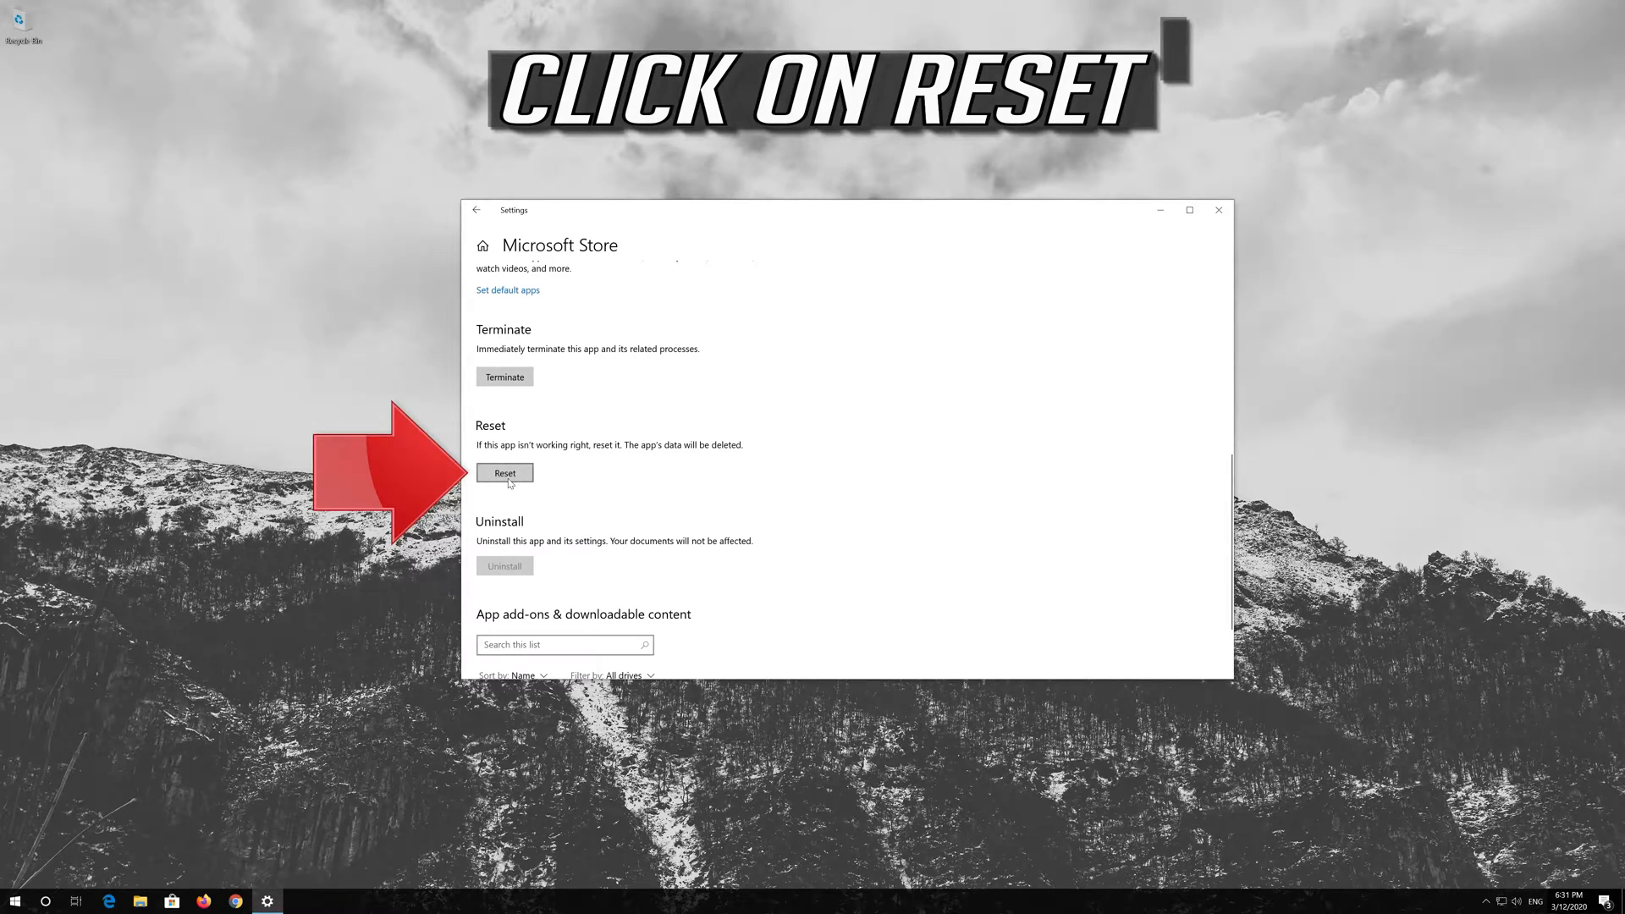
{"action": "left_click", "coordinate": [505, 473]}
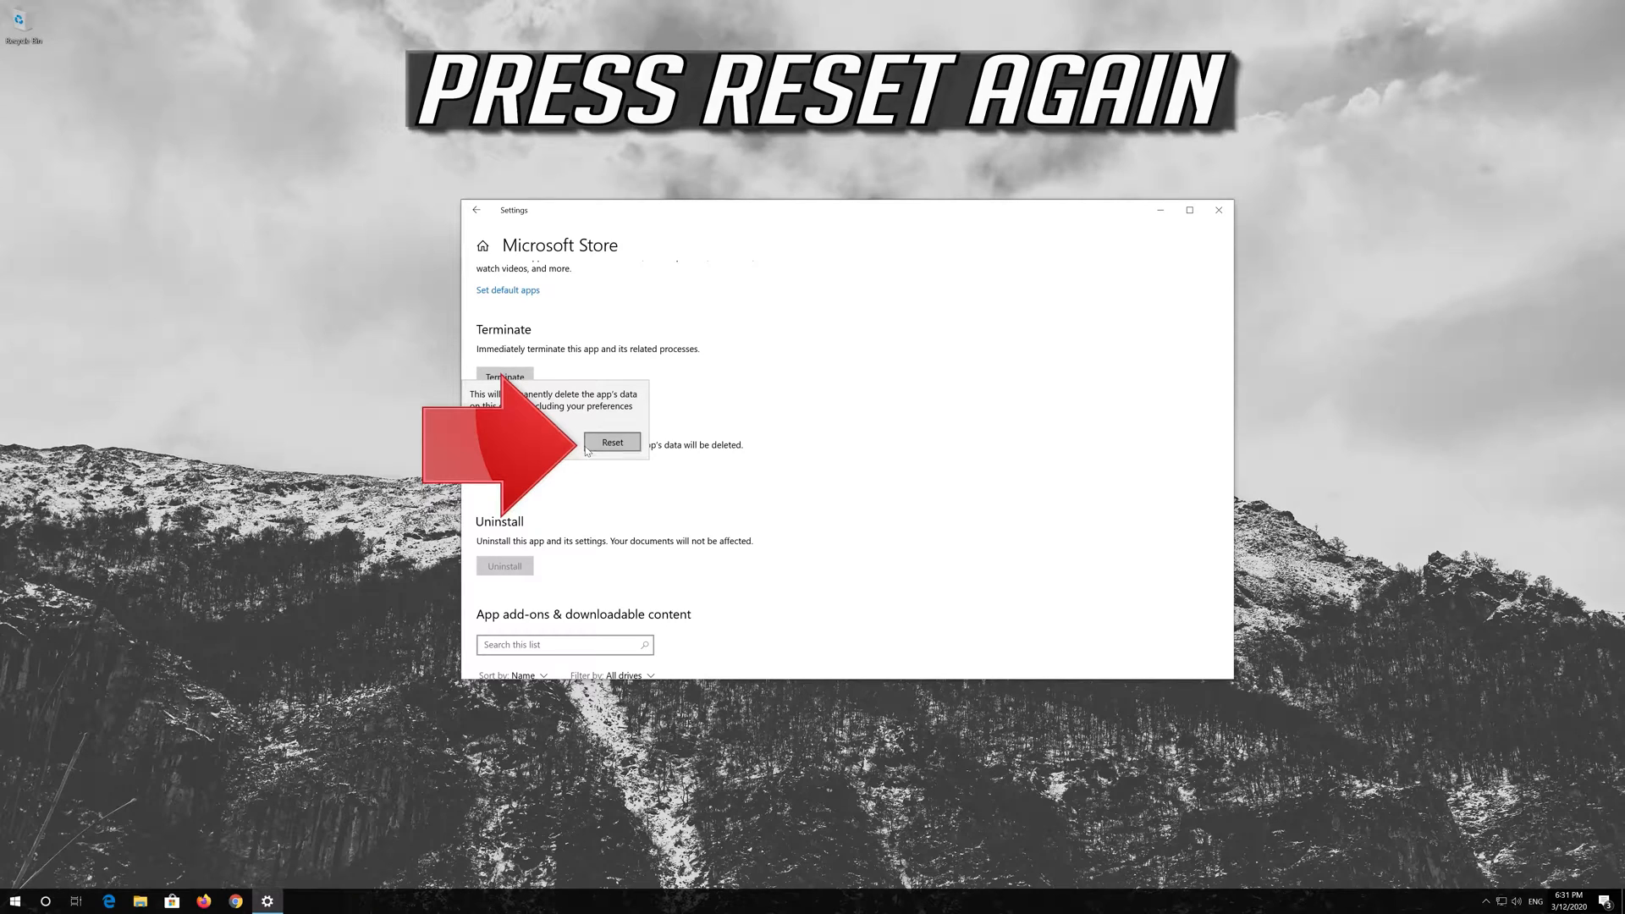
{"action": "left_click", "coordinate": [613, 442]}
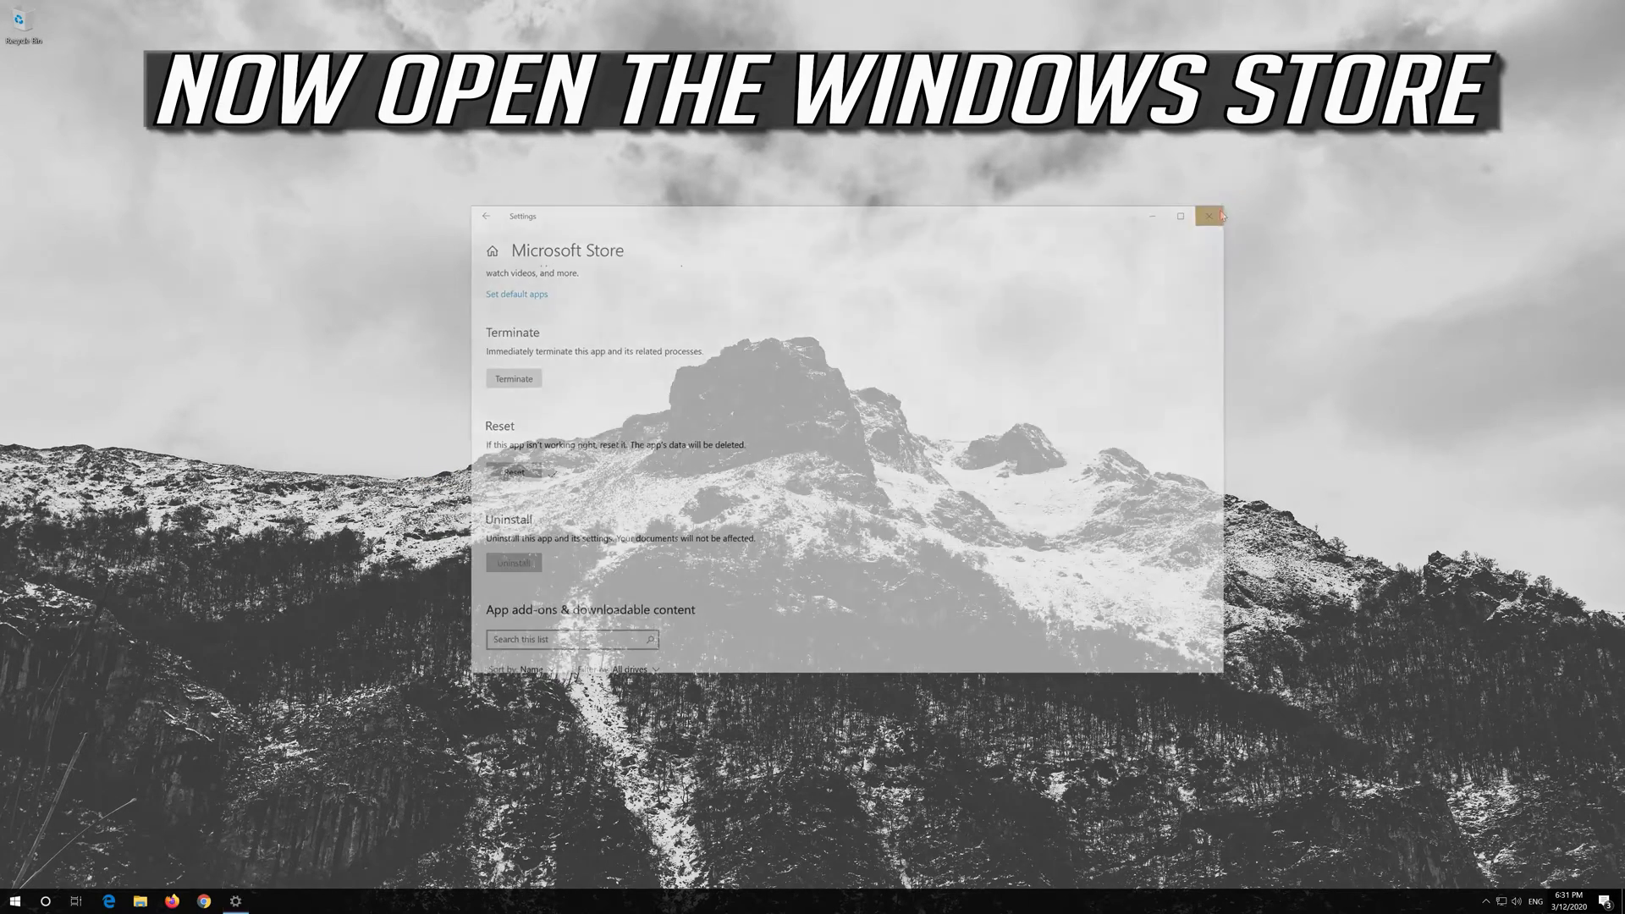
Launch Microsoft Store to test it, then search Start for wsreset.
{"action": "left_click", "coordinate": [13, 899]}
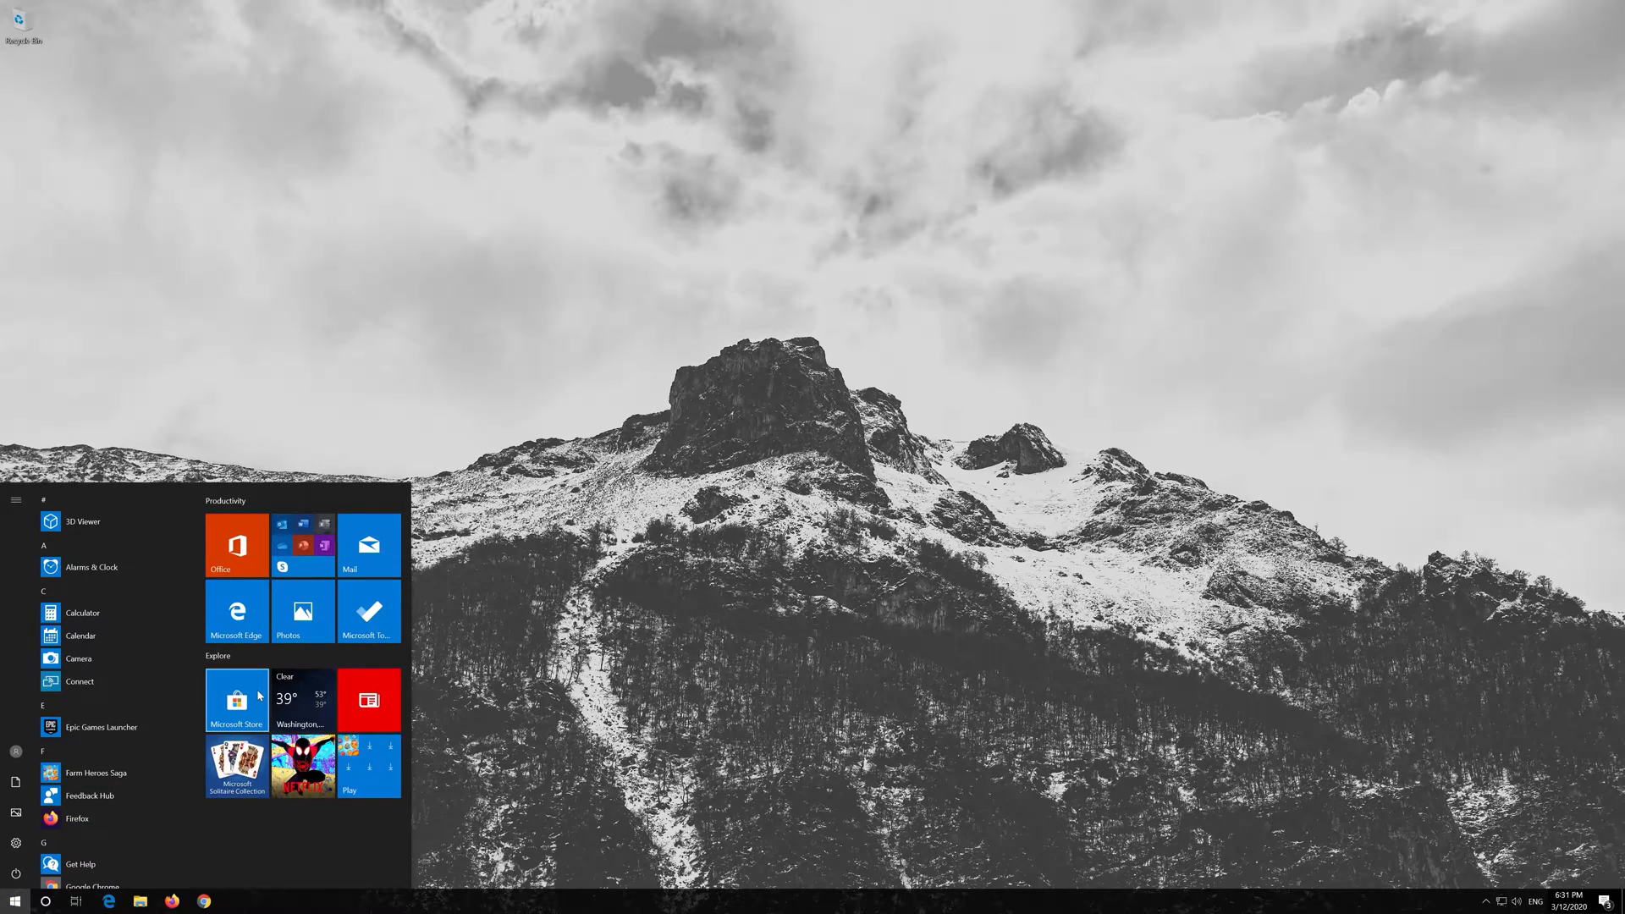
{"action": "left_click", "coordinate": [237, 701]}
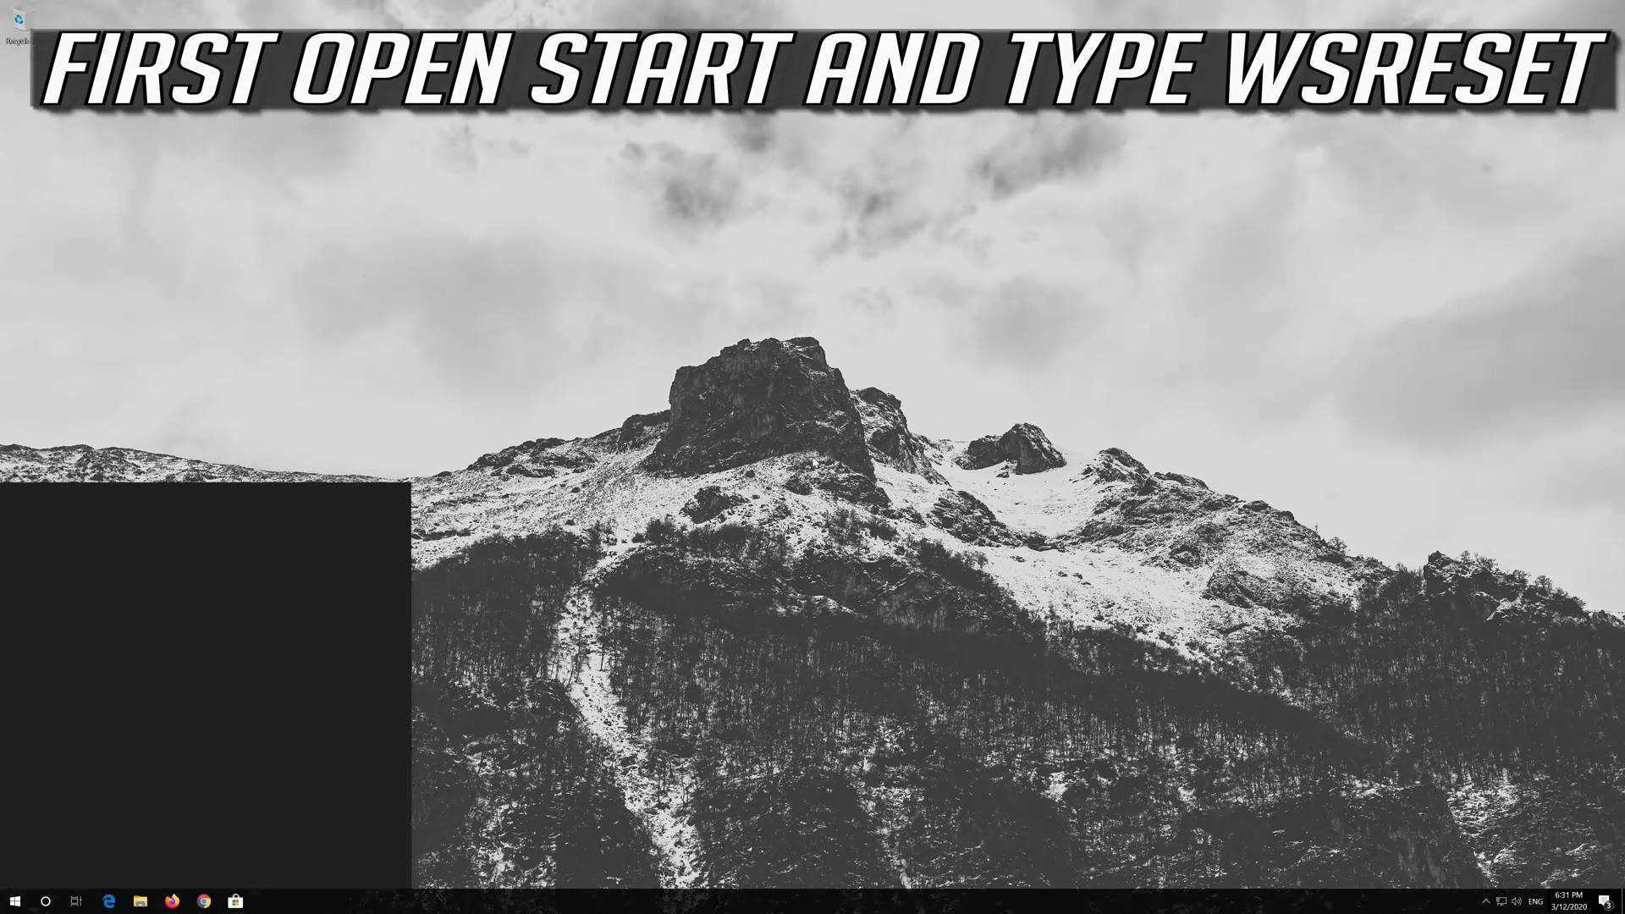
{"action": "type", "text": "wsreset"}
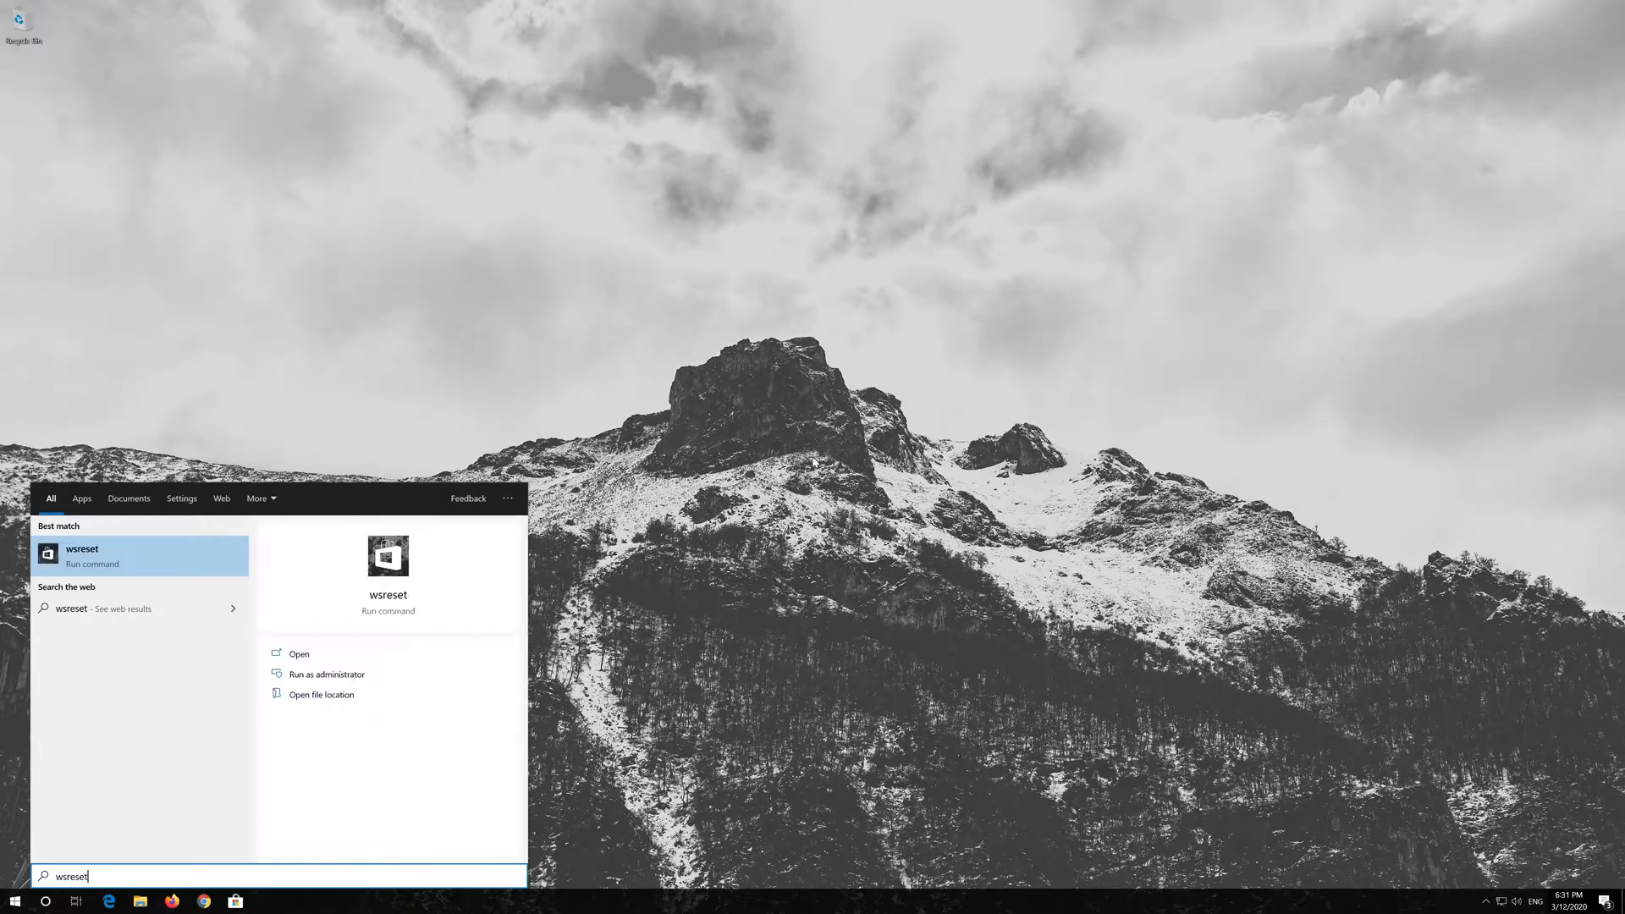